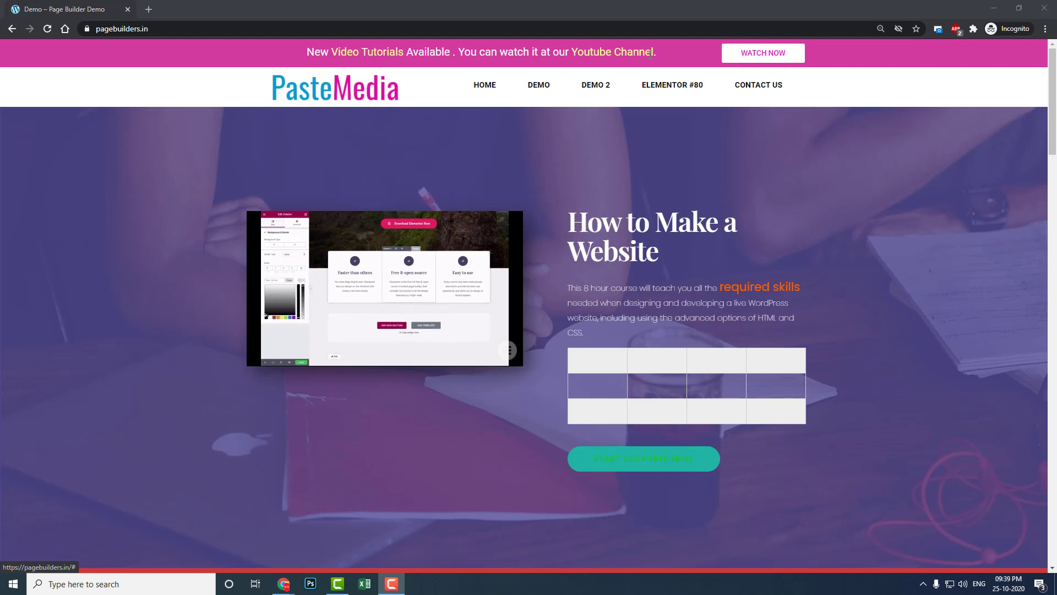
mouse_move(654, 88)
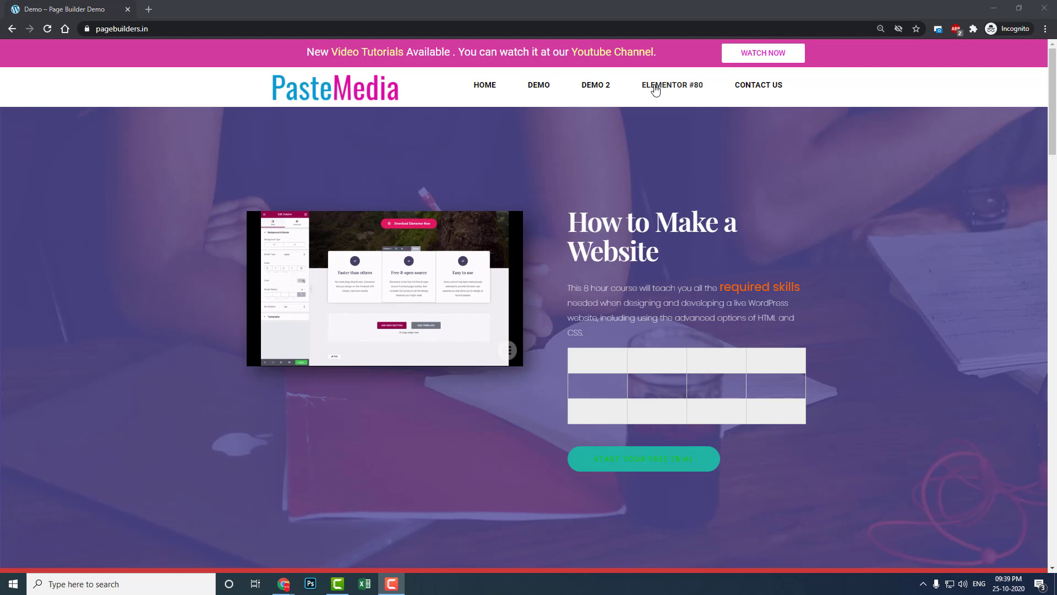
mouse_move(538, 85)
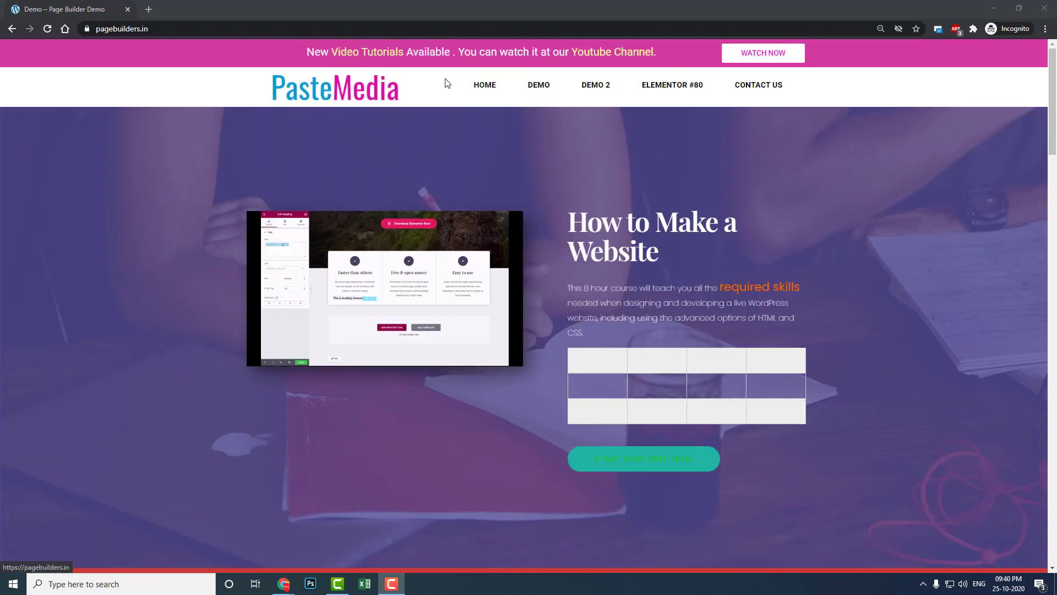
mouse_move(562, 124)
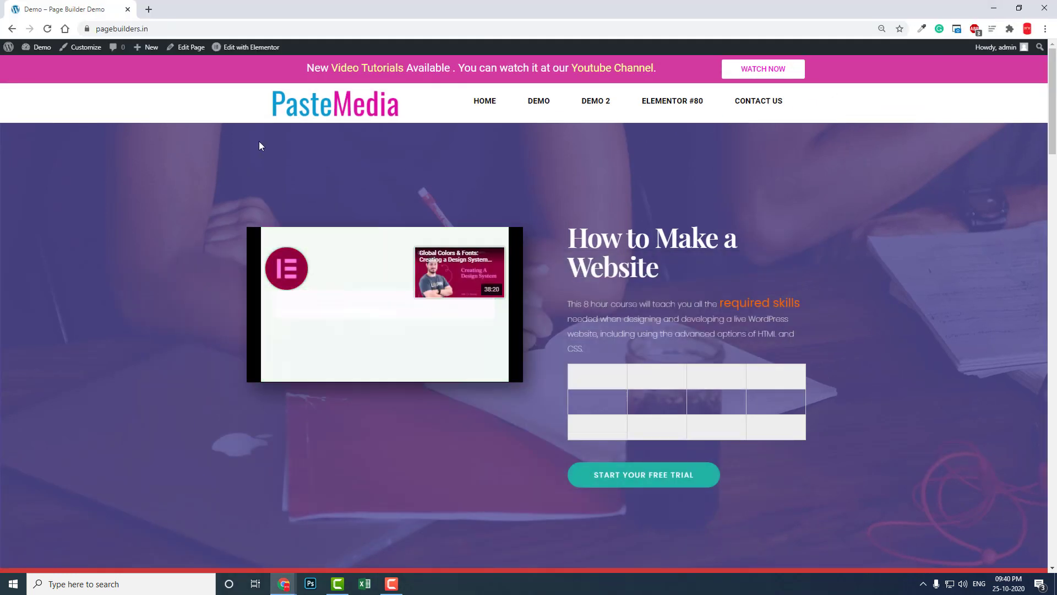
Open the site's Header template in Elementor from the admin bar's Edit with Elementor menu.
click(251, 48)
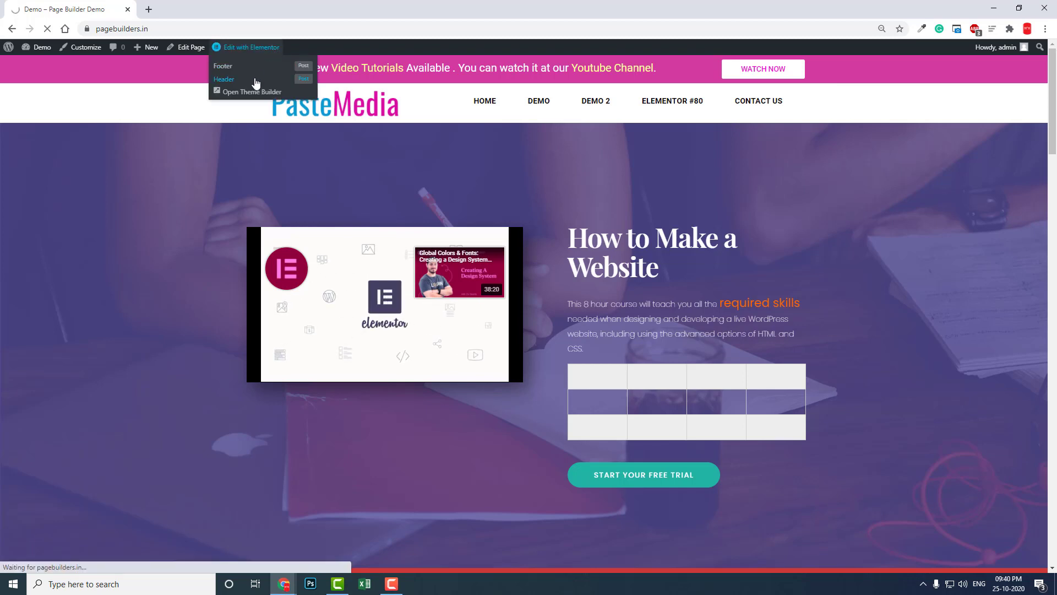
click(224, 78)
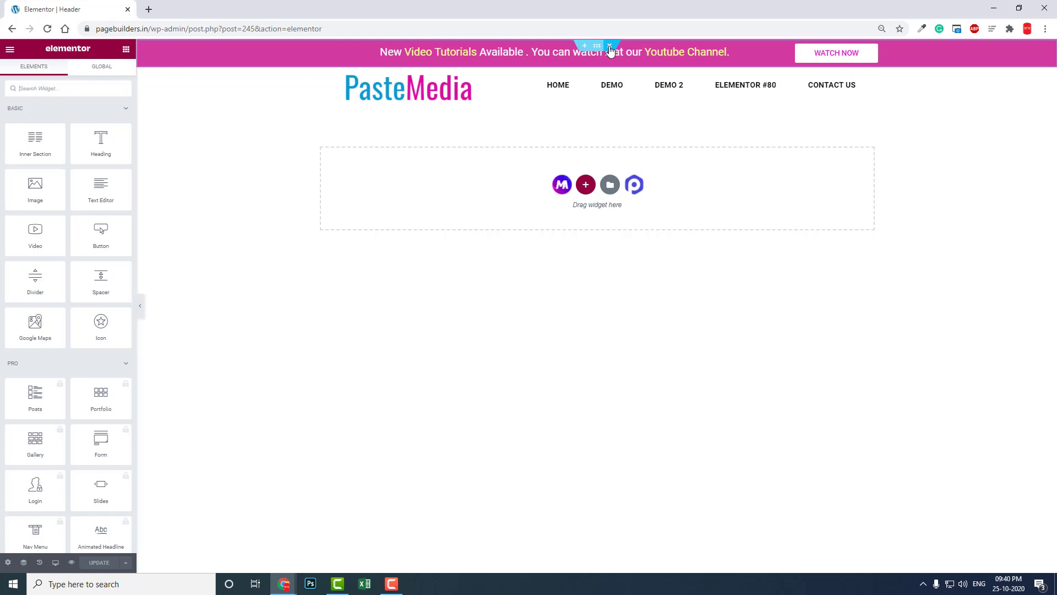
Delete the old pink promo bar and start a new section above the logo.
click(609, 52)
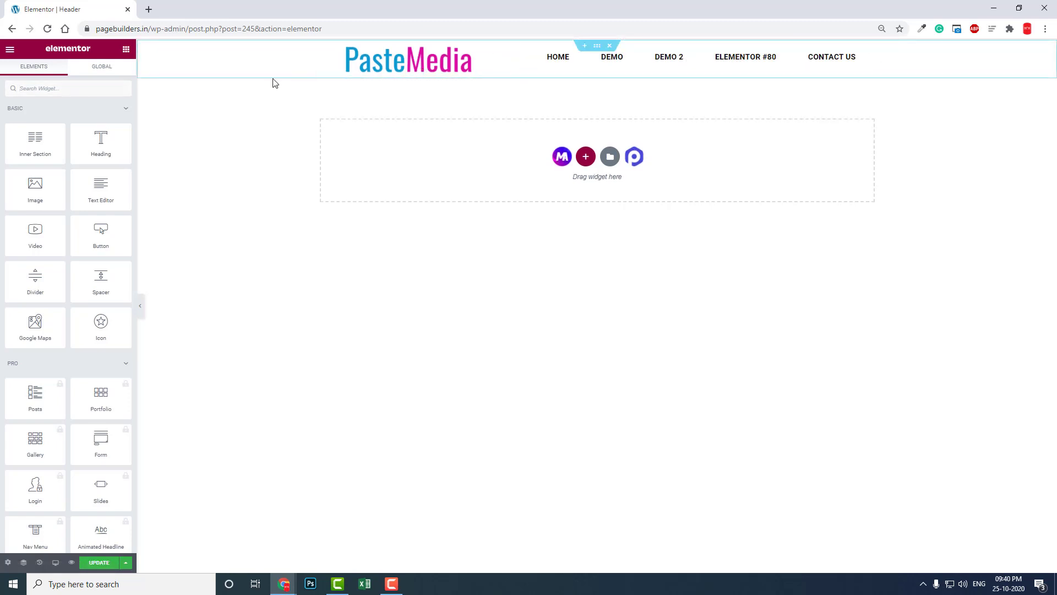
click(408, 59)
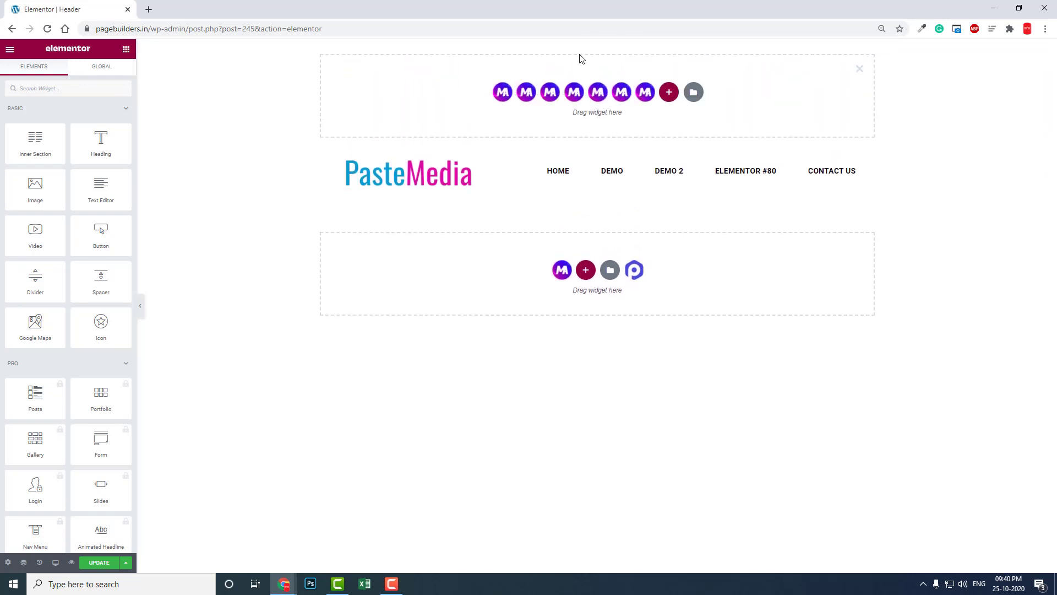
mouse_move(667, 92)
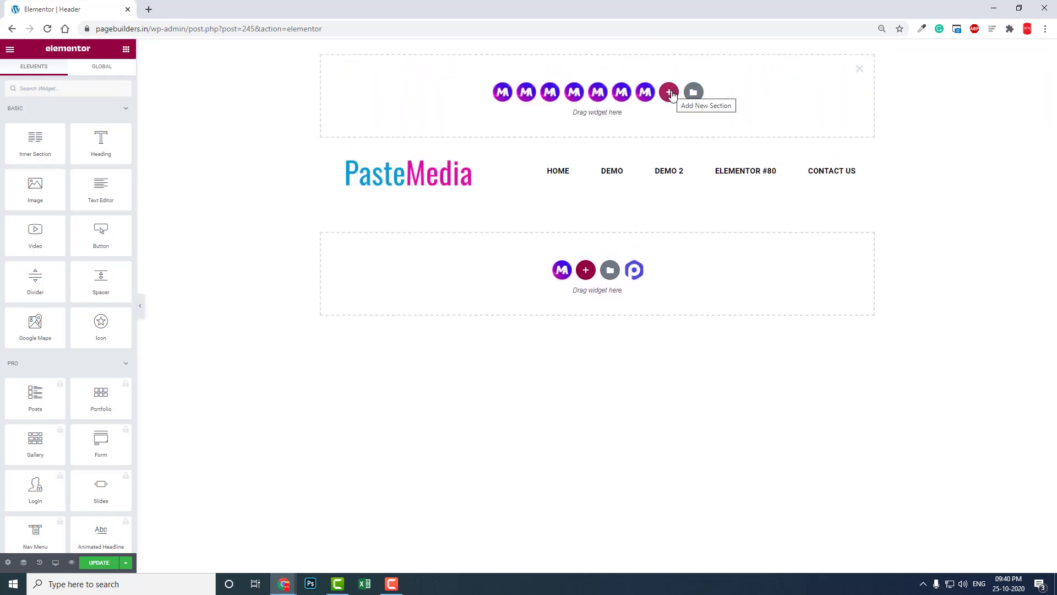
Create a new top section with the wide-plus-narrow two-column structure.
click(668, 92)
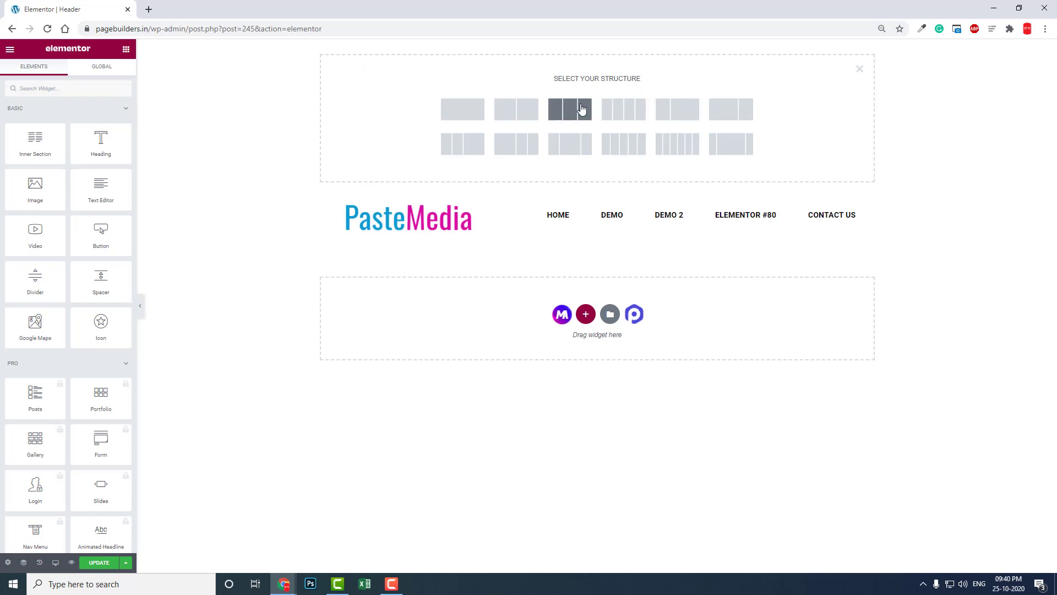
click(568, 109)
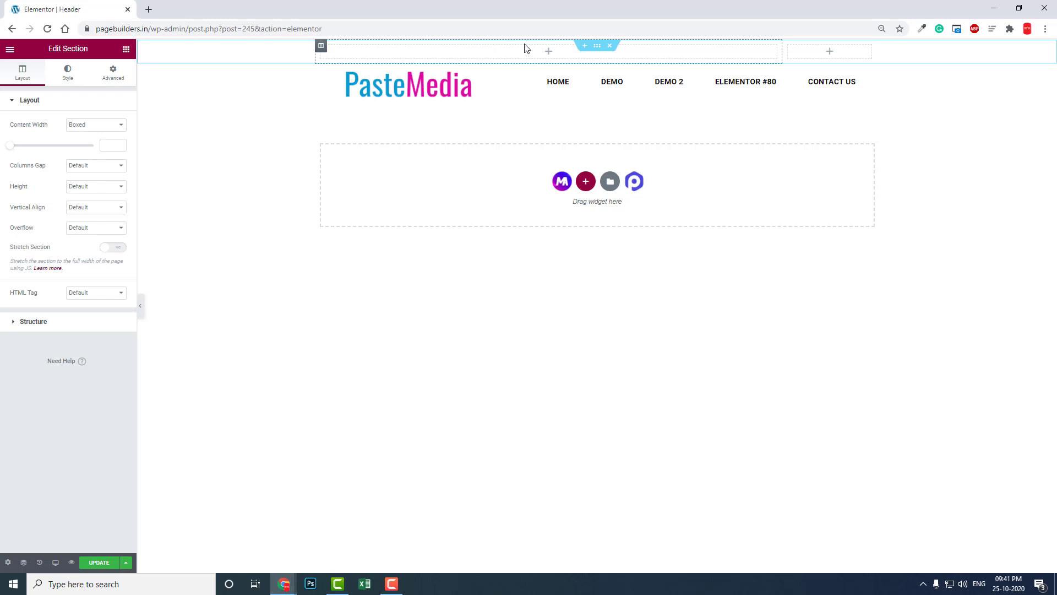
mouse_move(368, 54)
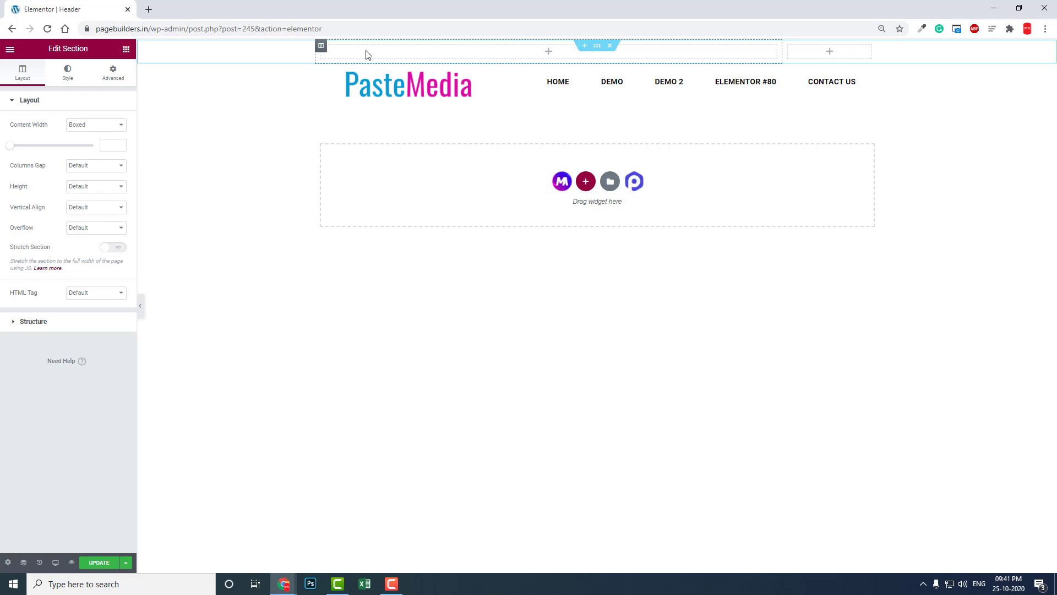
mouse_move(596, 46)
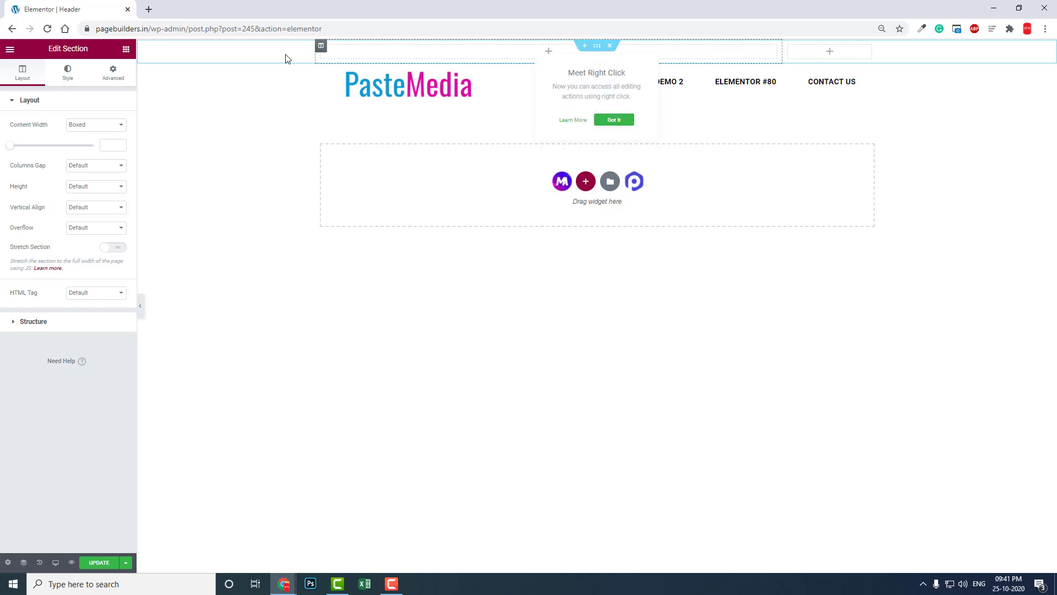
Set the section's Columns Gap to No Gap, Height to Default and Vertical Align to Middle.
click(613, 119)
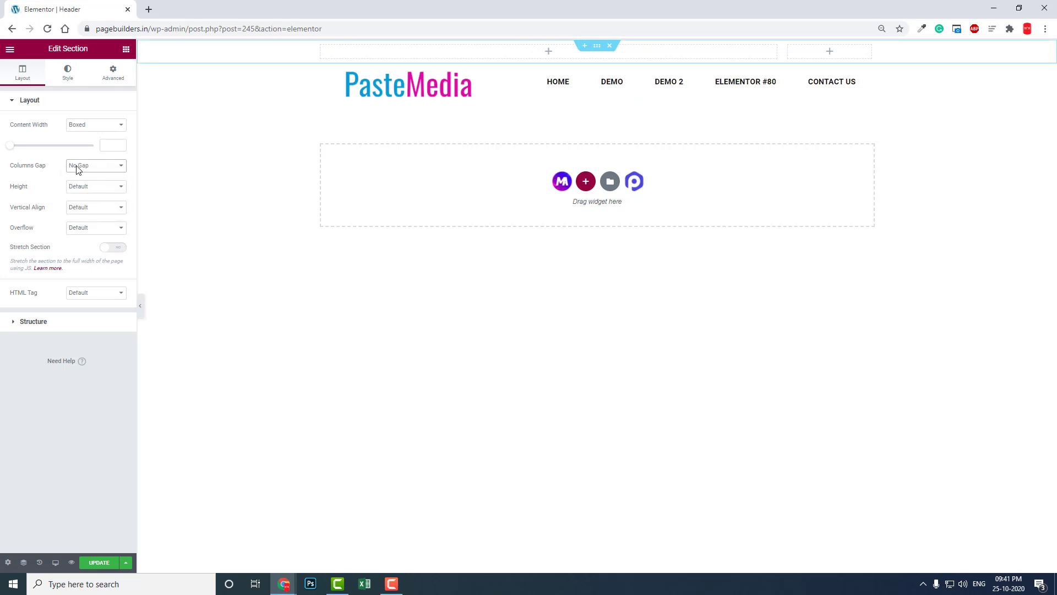
click(94, 186)
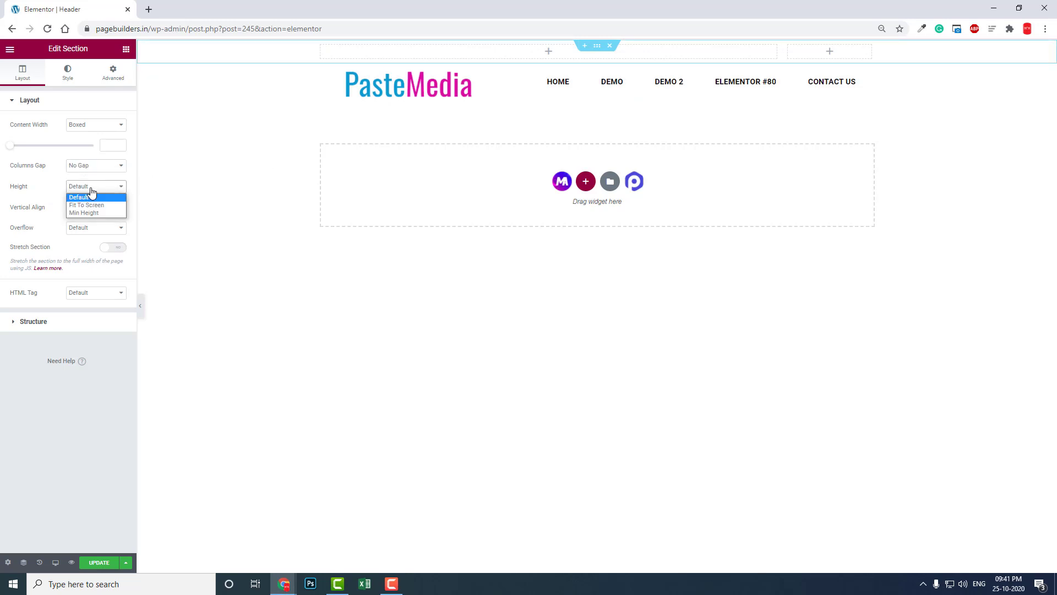
mouse_move(86, 204)
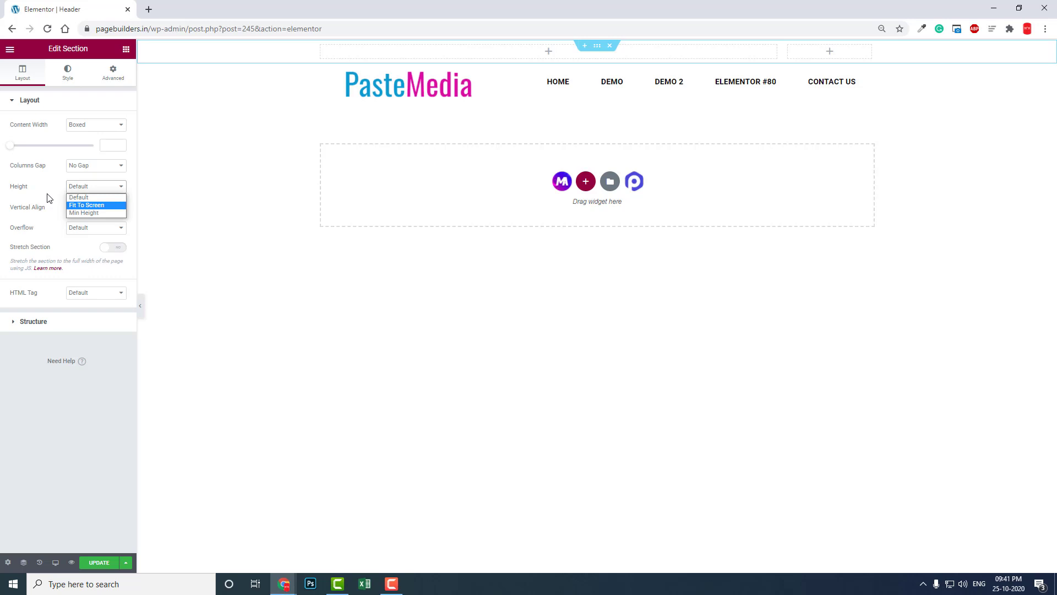
click(96, 207)
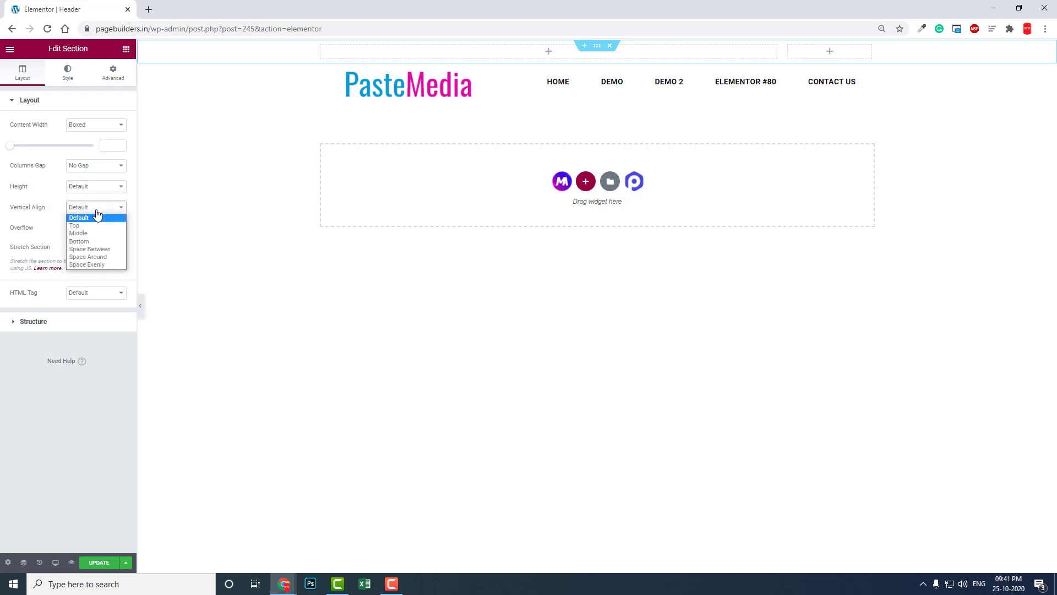
click(78, 232)
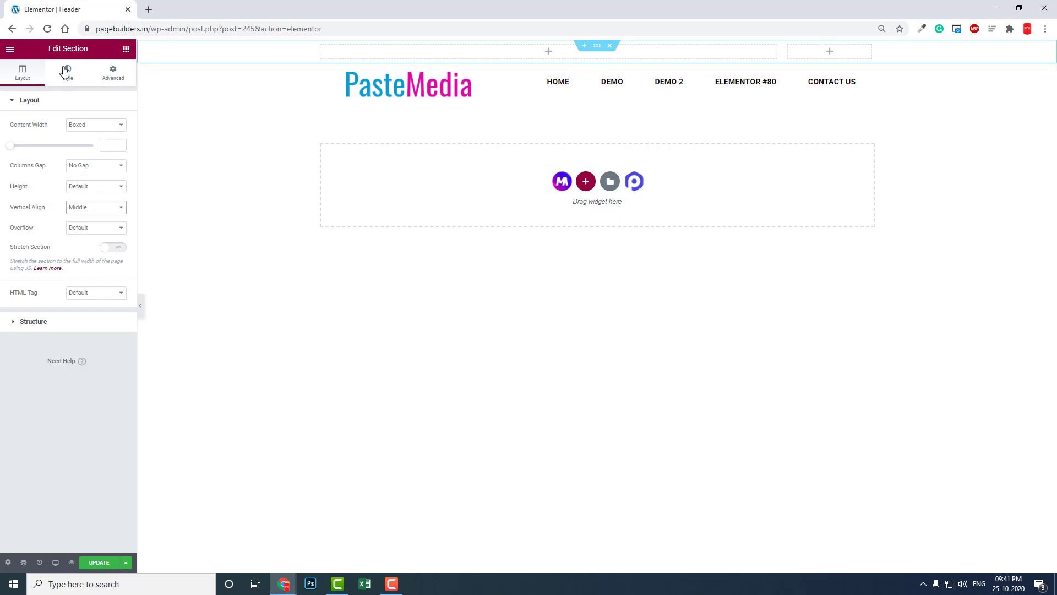
Give the section a Classic background in a light teal colour.
click(67, 71)
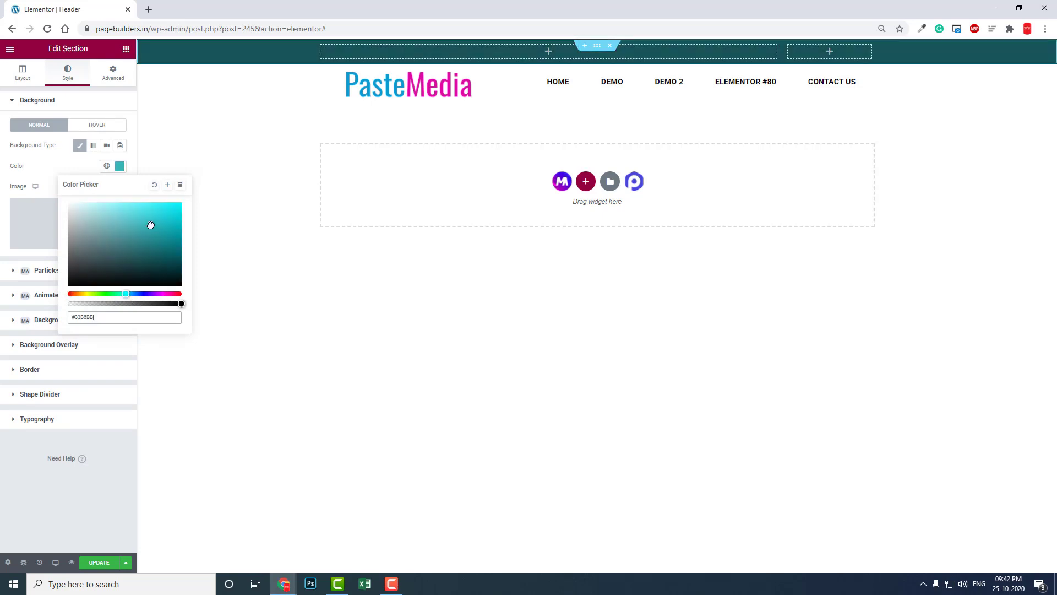
drag(151, 225, 140, 222)
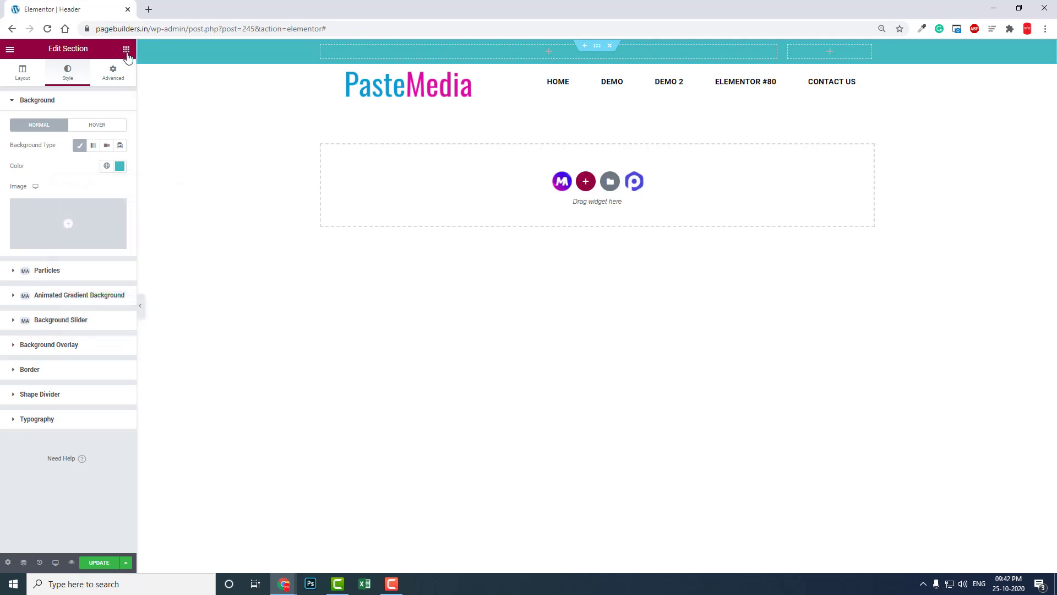
click(126, 48)
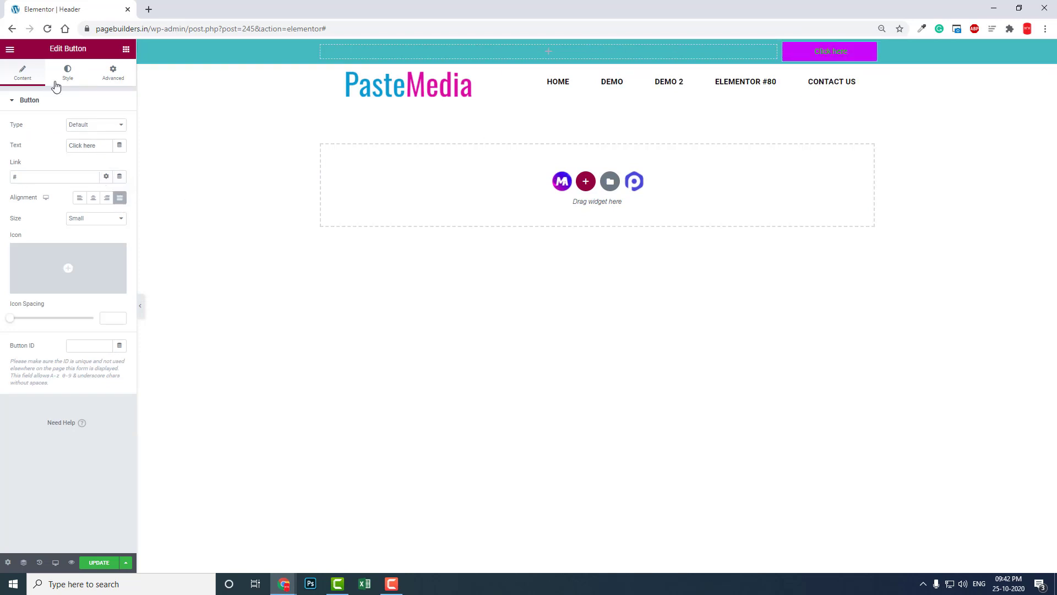
Replace the button's 'Click here' label with 'WATCH NOW'.
triple_click(88, 144)
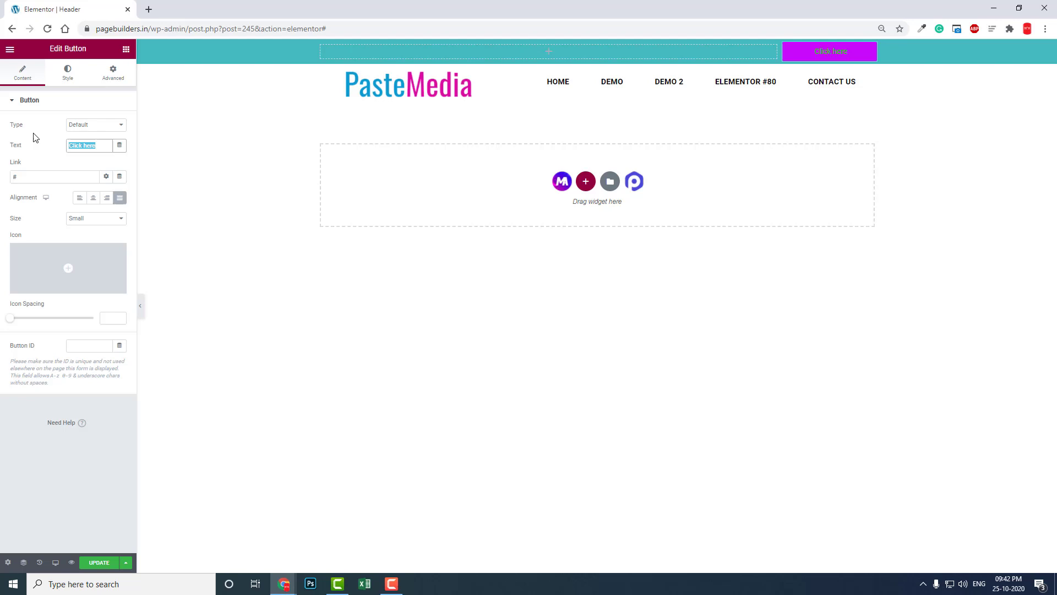
text(WATCH NOW)
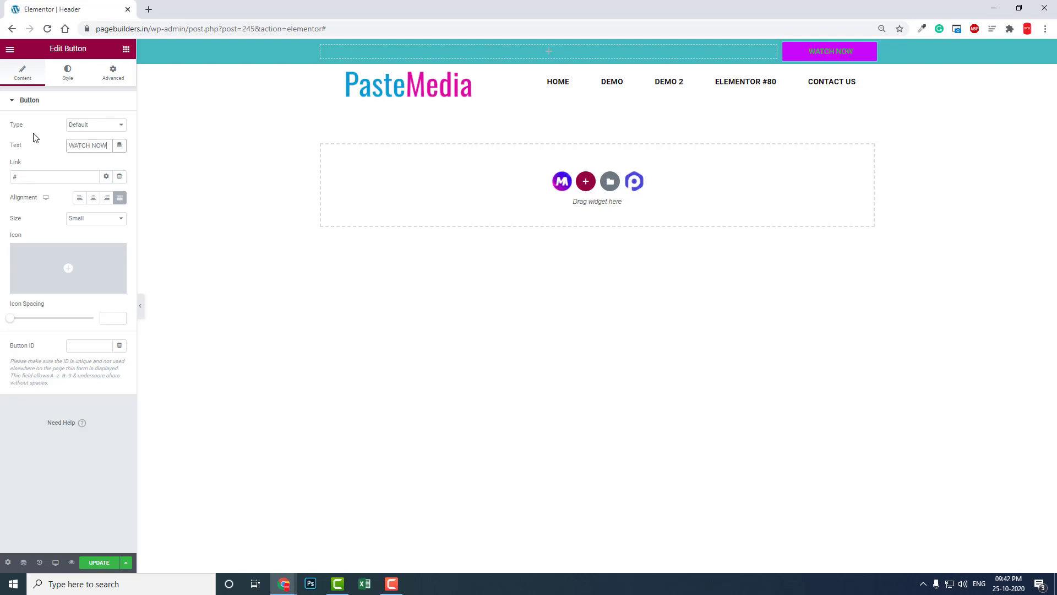
mouse_move(35, 174)
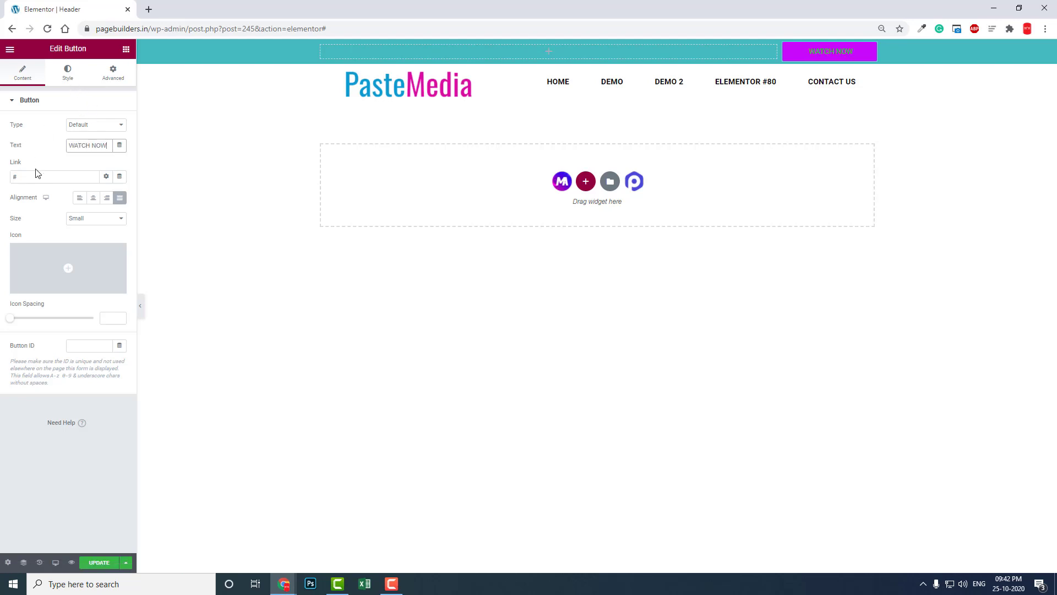
click(66, 71)
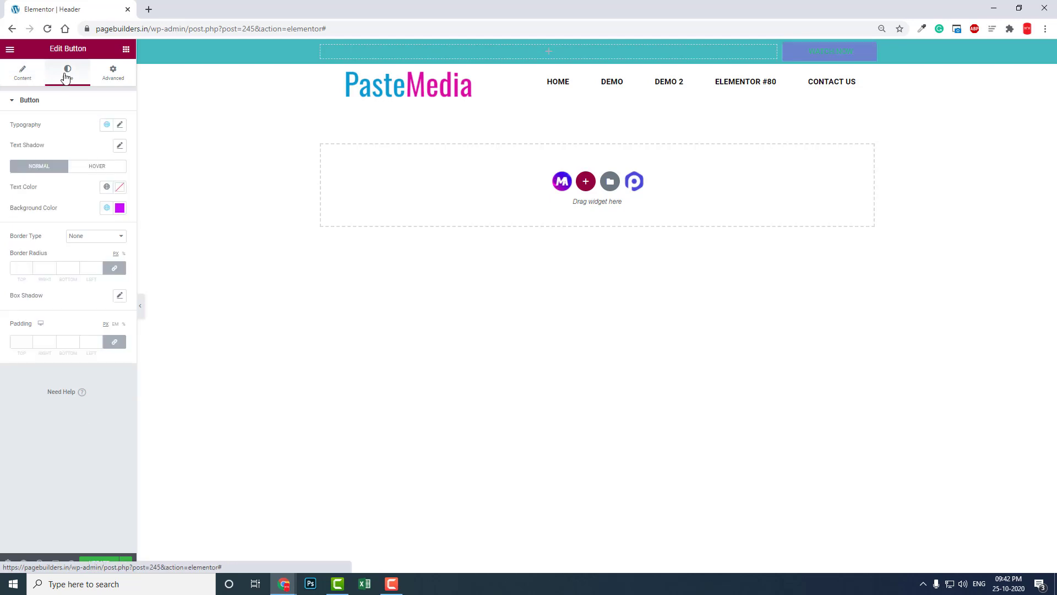
Clear the button's magenta background and copy the top bar's teal into its text colour.
click(119, 207)
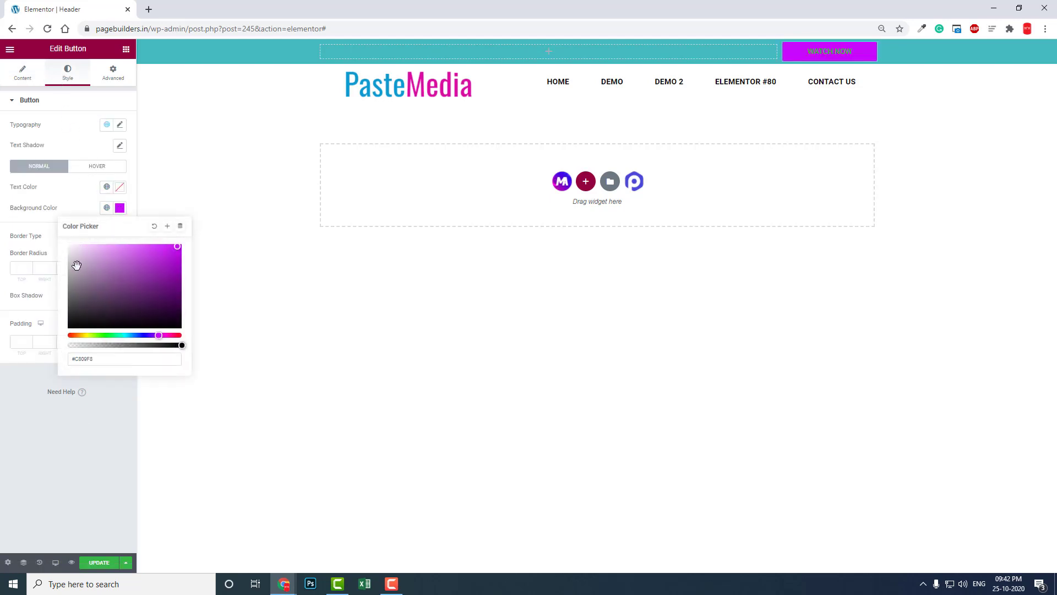
click(119, 186)
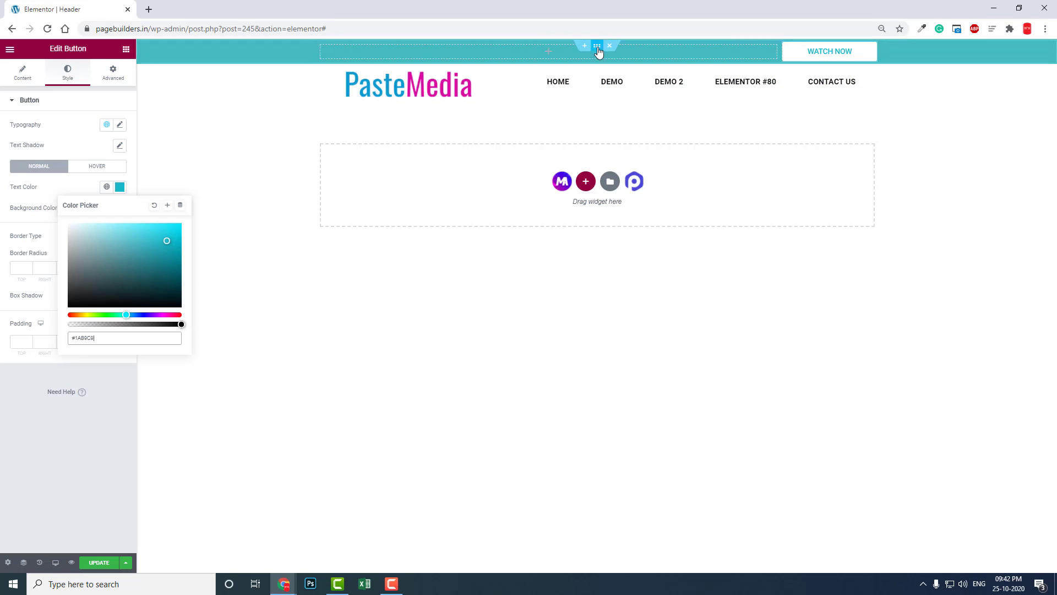
click(597, 45)
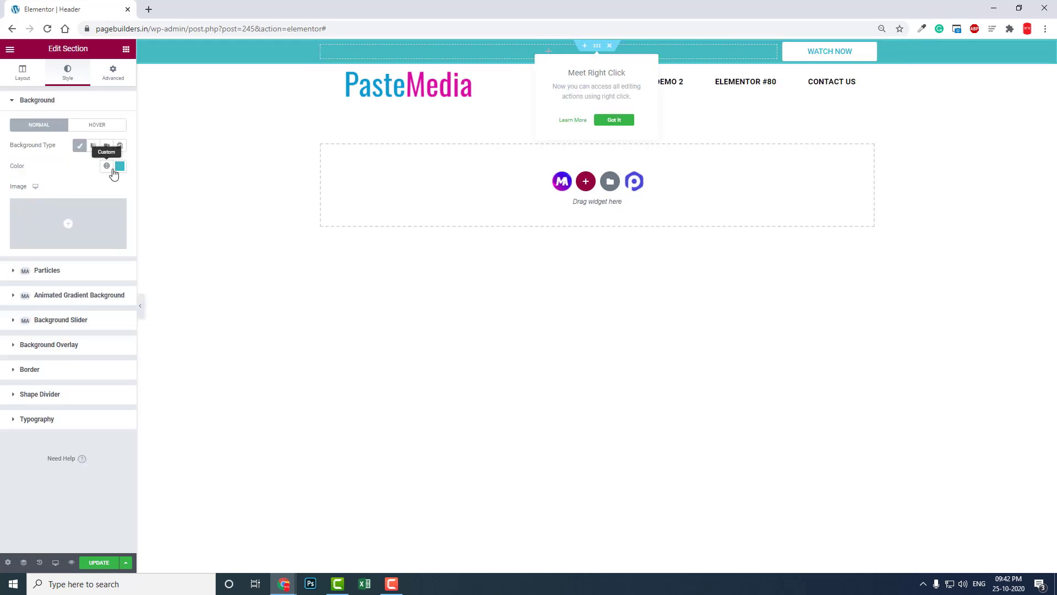
click(120, 166)
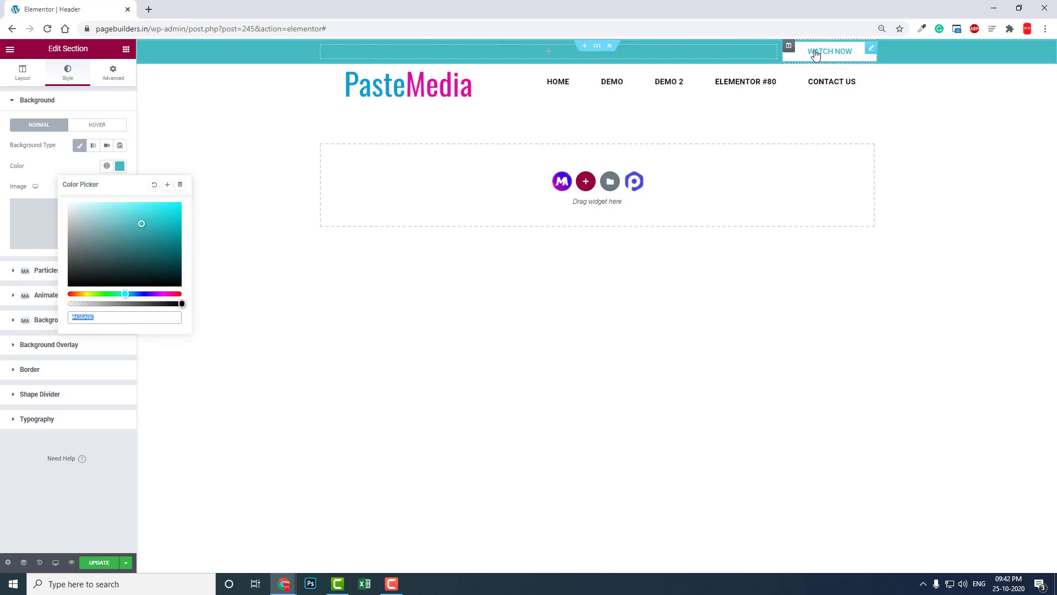
click(829, 51)
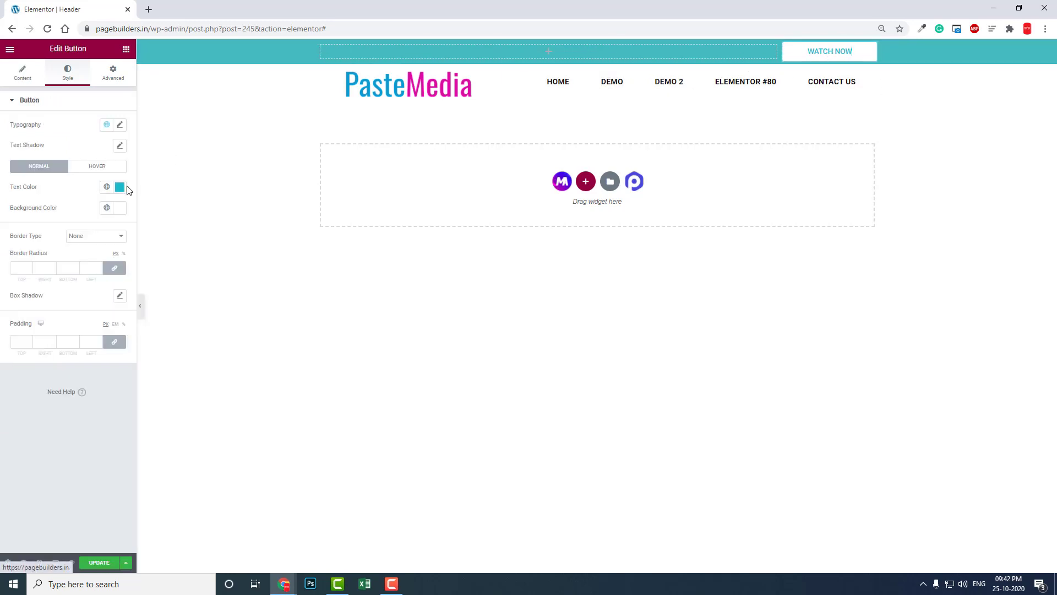
click(120, 186)
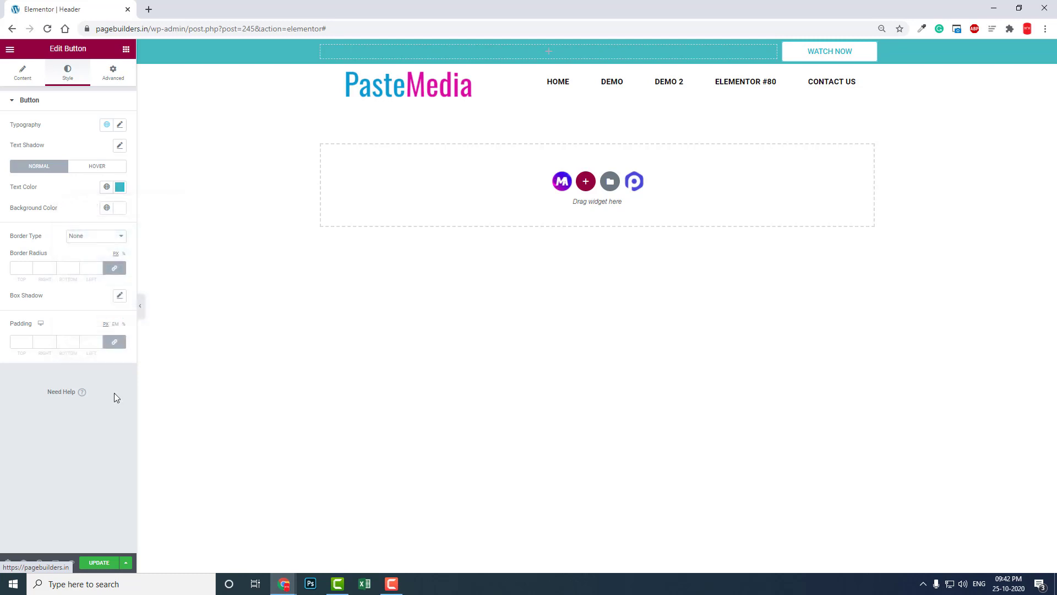
mouse_move(884, 355)
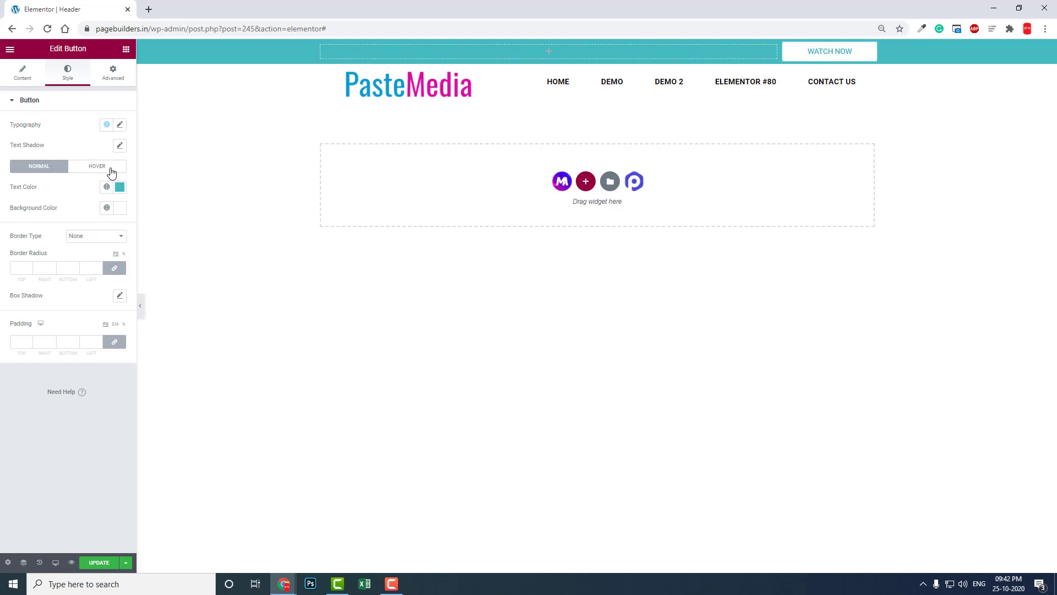
Set the button's hover state to white #FFFFFF text on a magenta background.
click(96, 166)
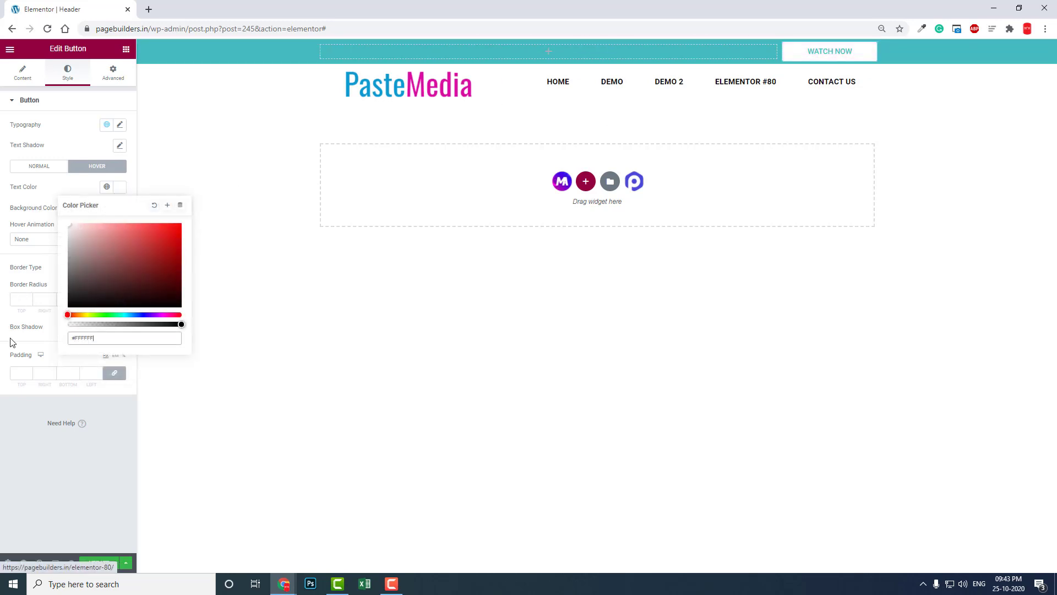
click(828, 51)
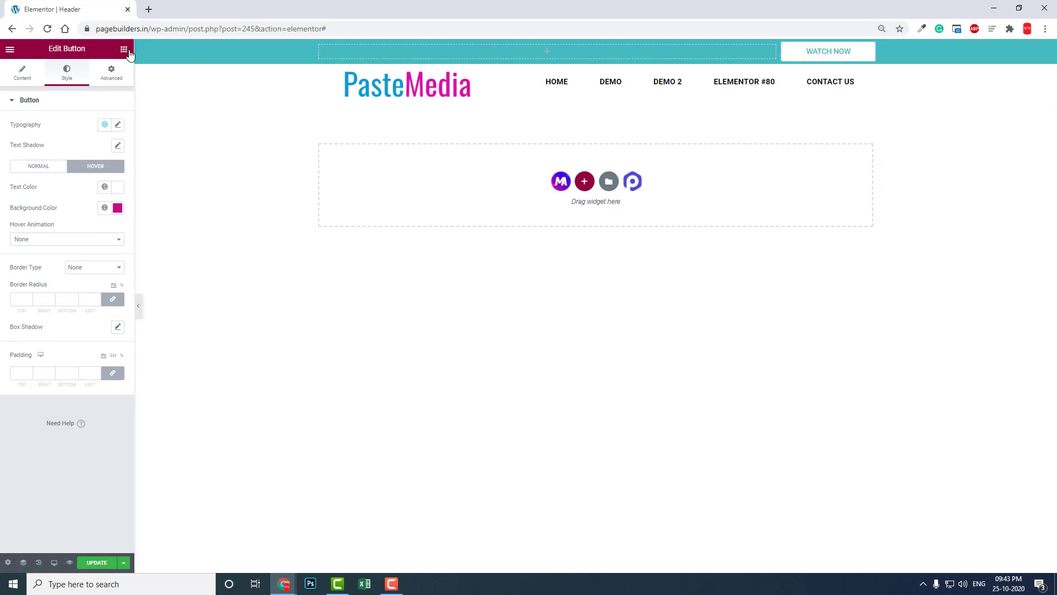
Drop a Text Editor widget into the top bar's wide left column.
click(124, 49)
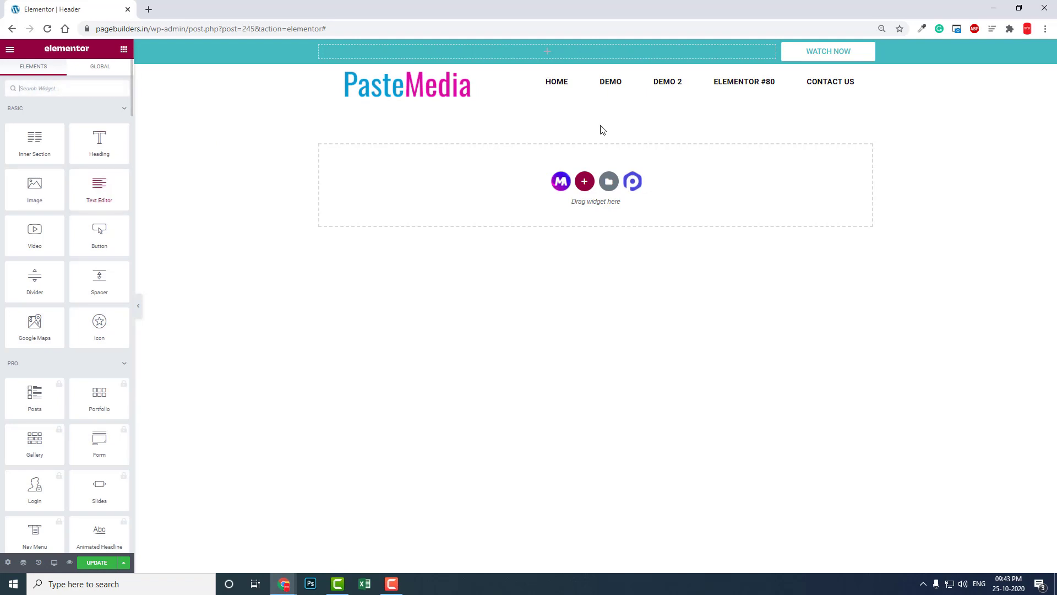
mouse_move(208, 563)
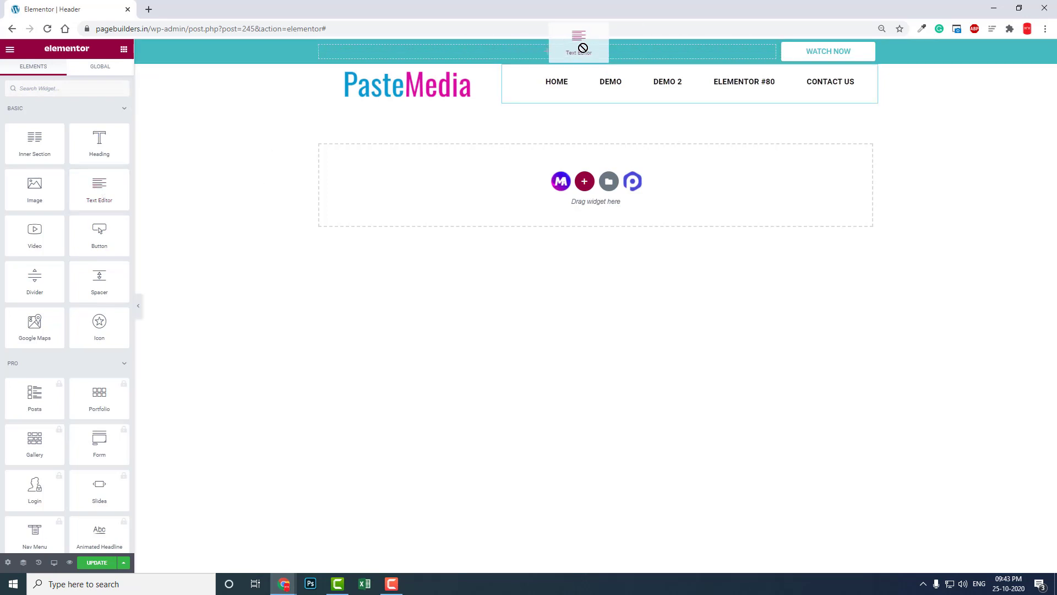
mouse_move(123, 198)
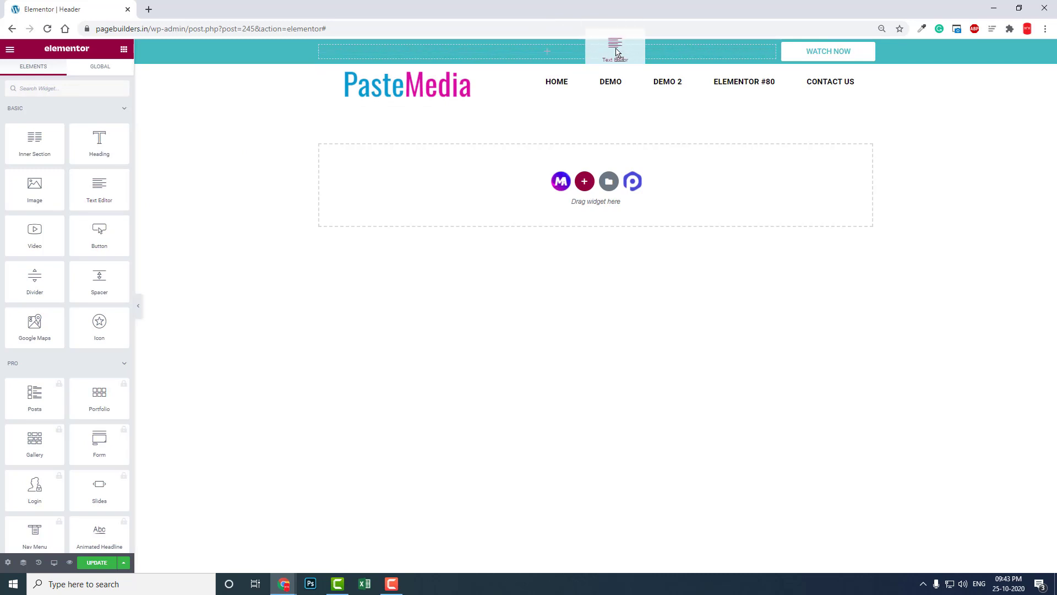
click(613, 52)
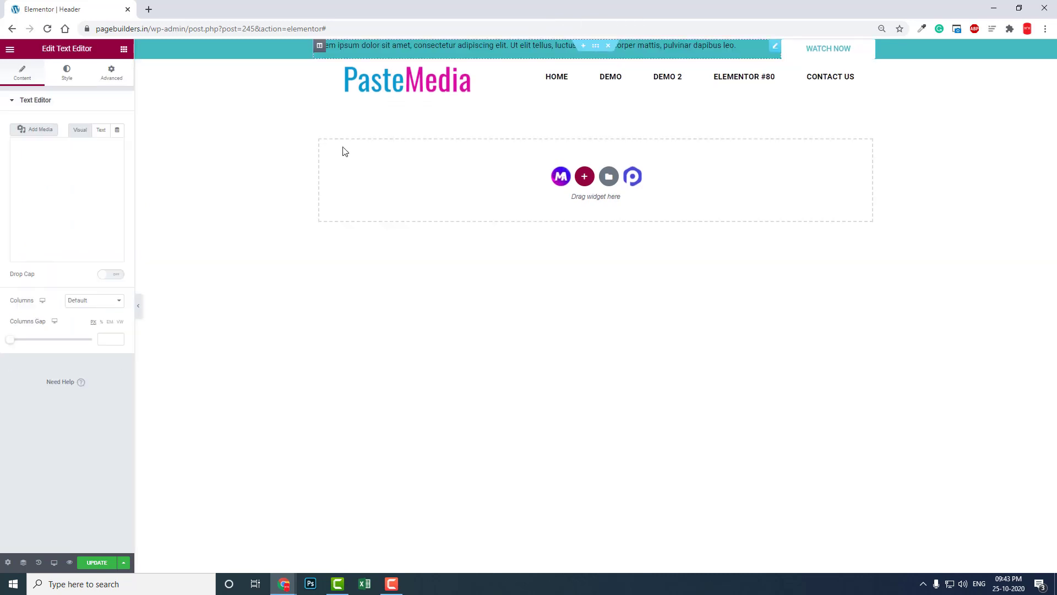
Give the text block 10px top padding and clear its Lorem ipsum placeholder.
click(111, 72)
text(10)
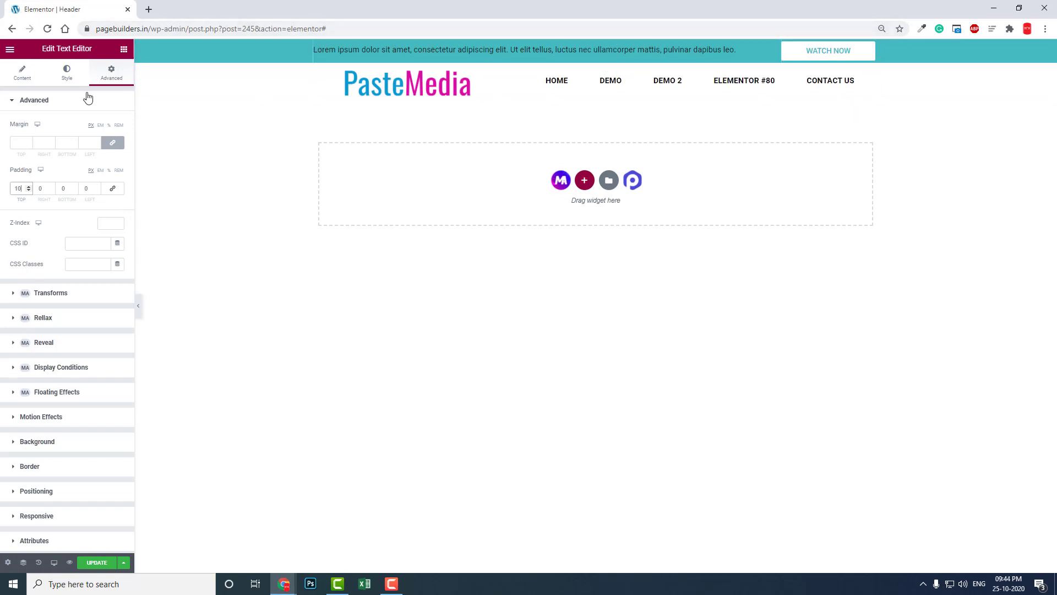
mouse_move(22, 72)
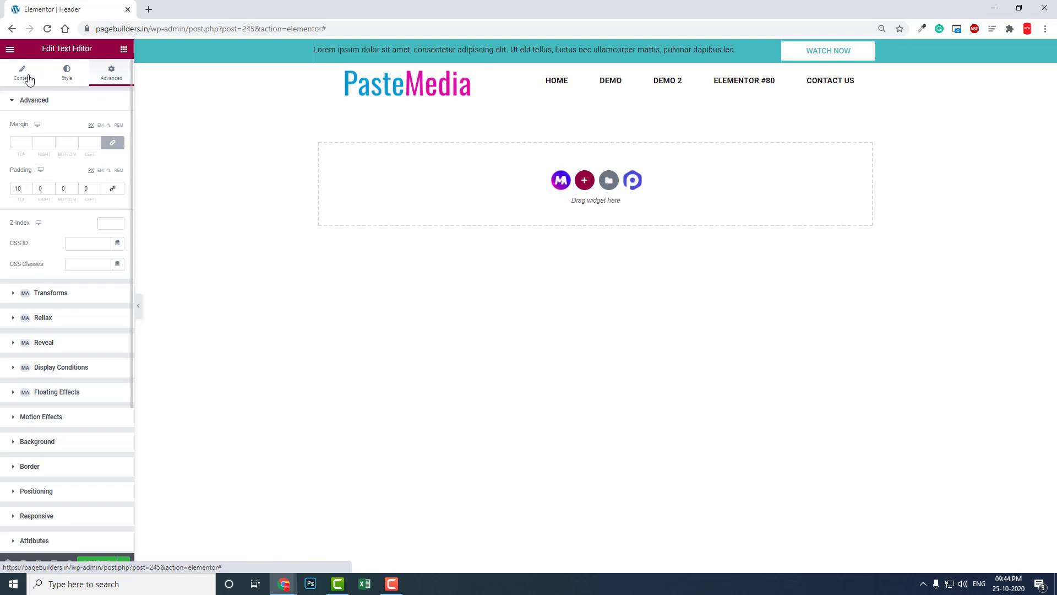
click(22, 73)
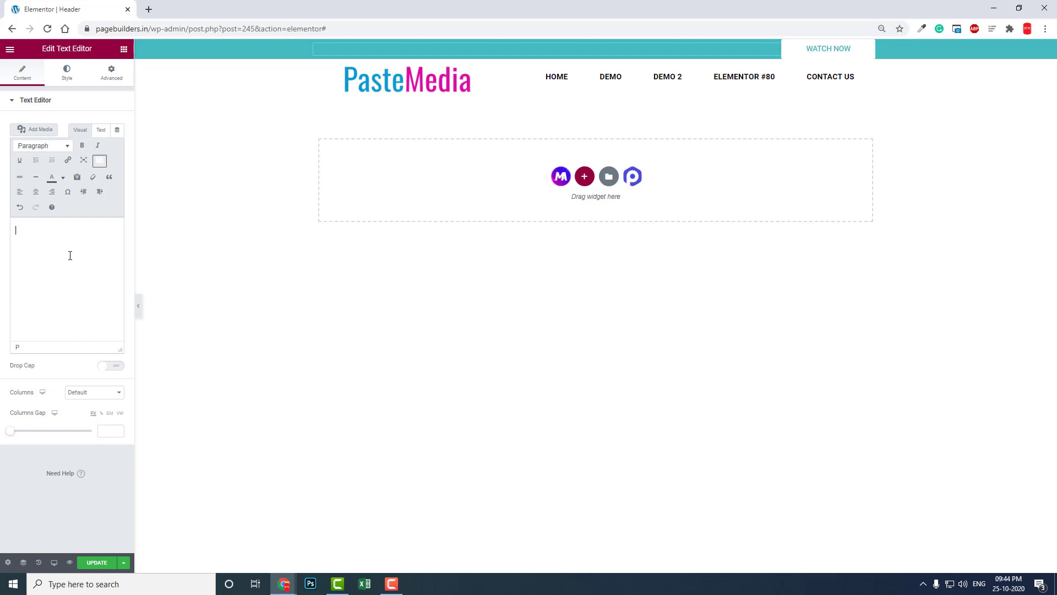
Enter "Latest Wordpress Video Tutorials are available now. You can watch on my youtube channel.", fixing the 'YOu' typo.
text(Latest)
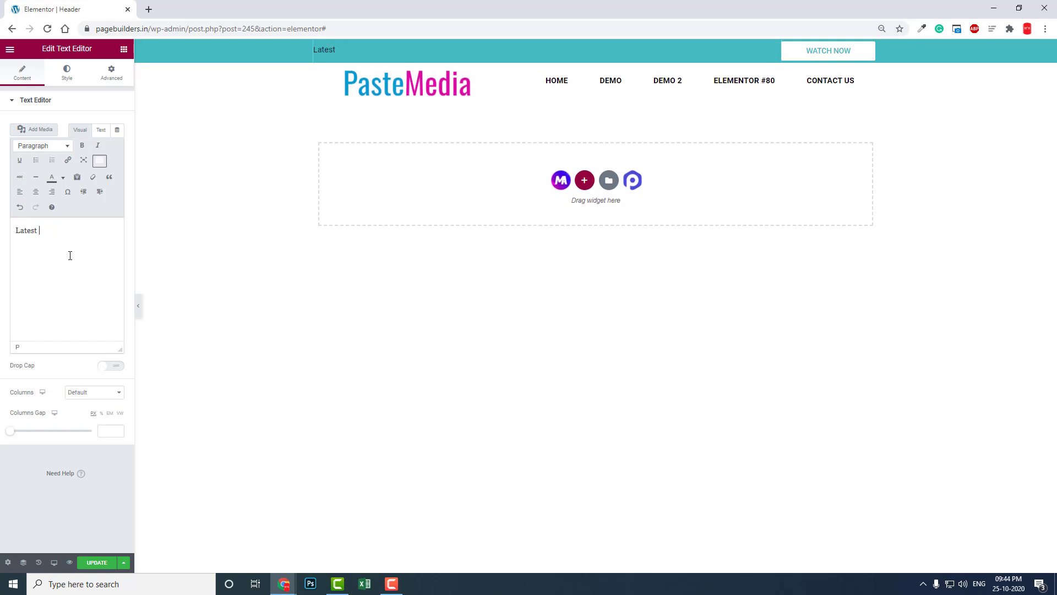
text(Wordpress)
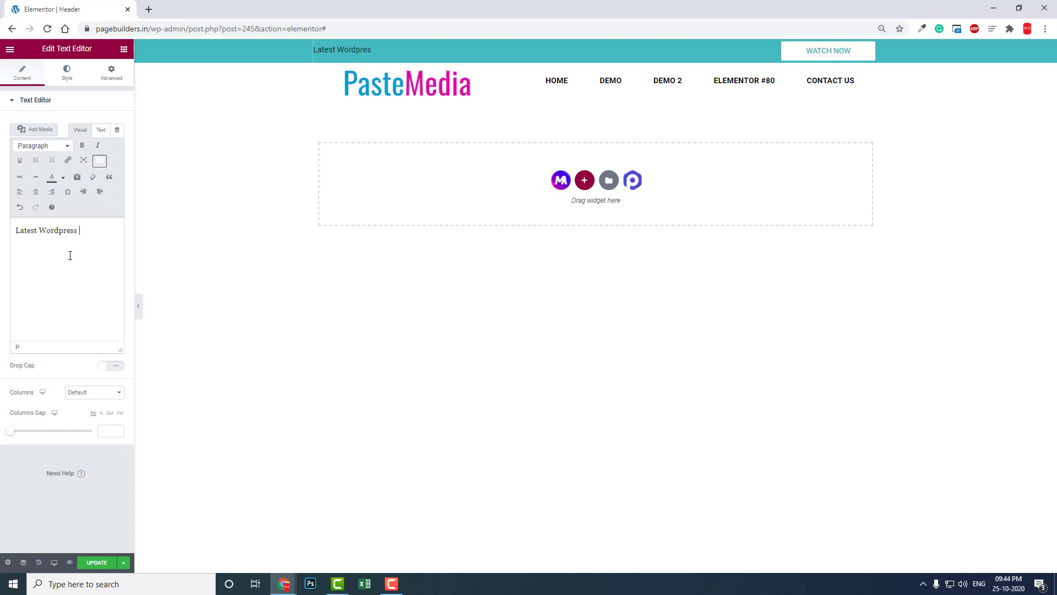
text(Video Tutori)
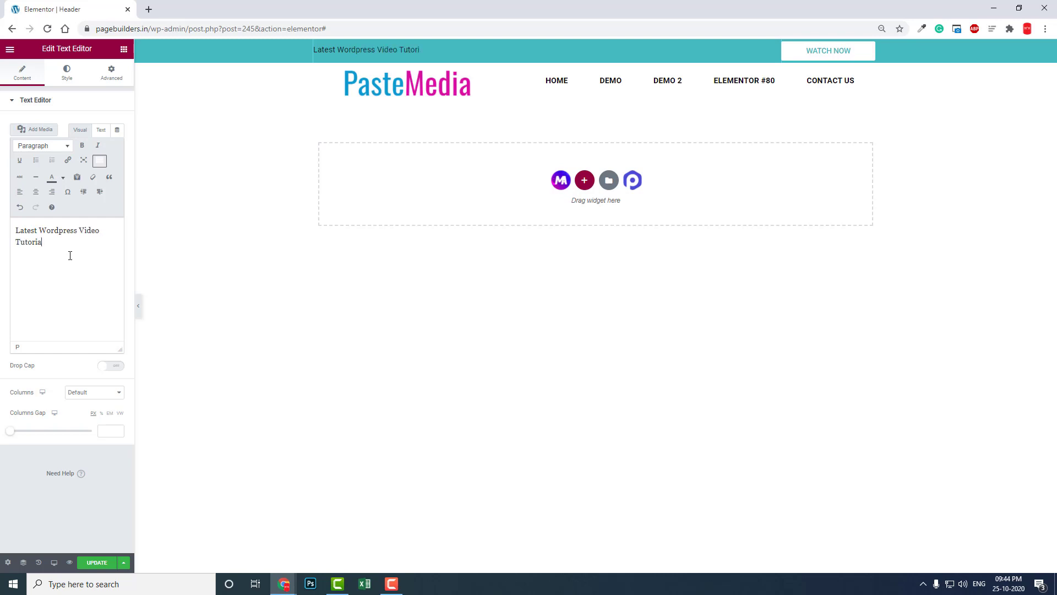
text(al)
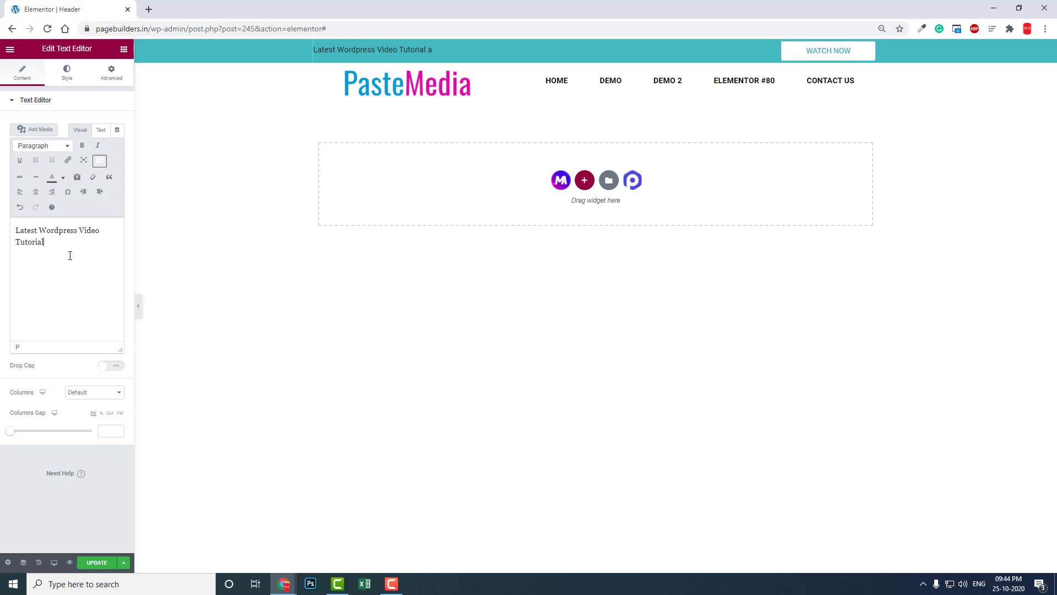
text(s are av)
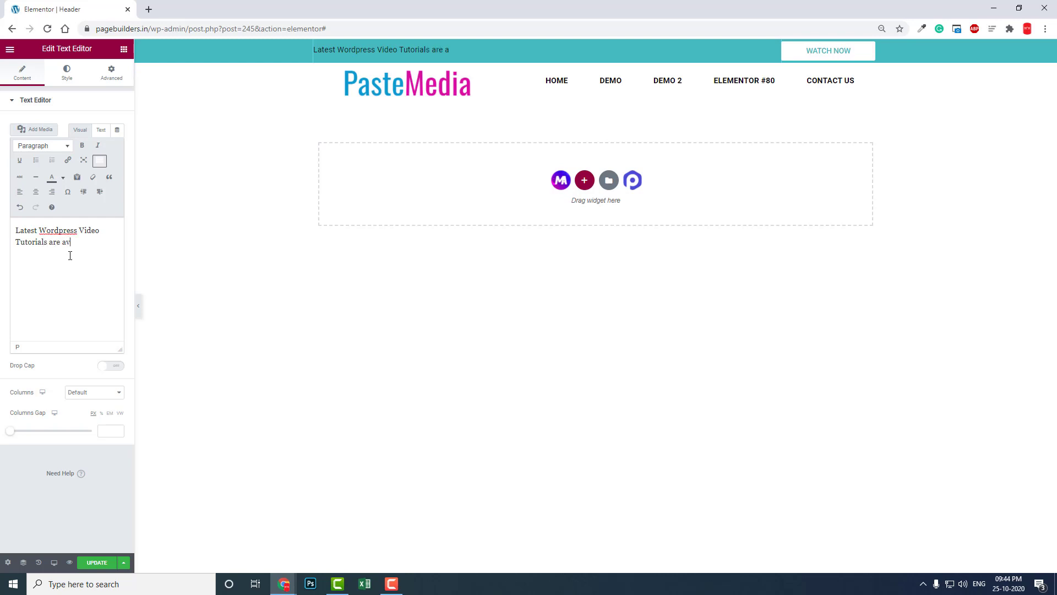
text(ailable now)
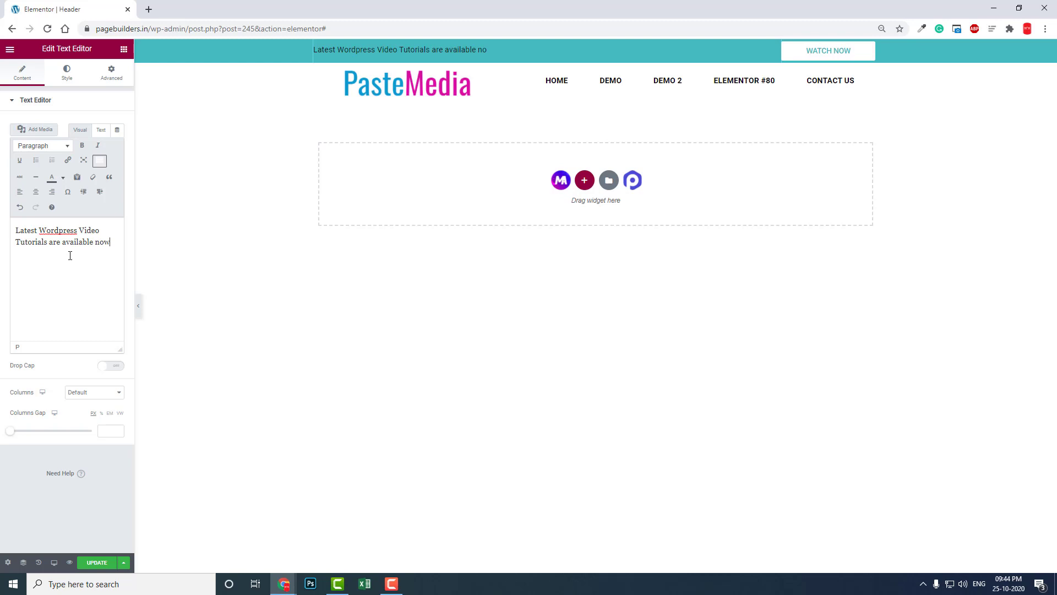
text(. YOu can)
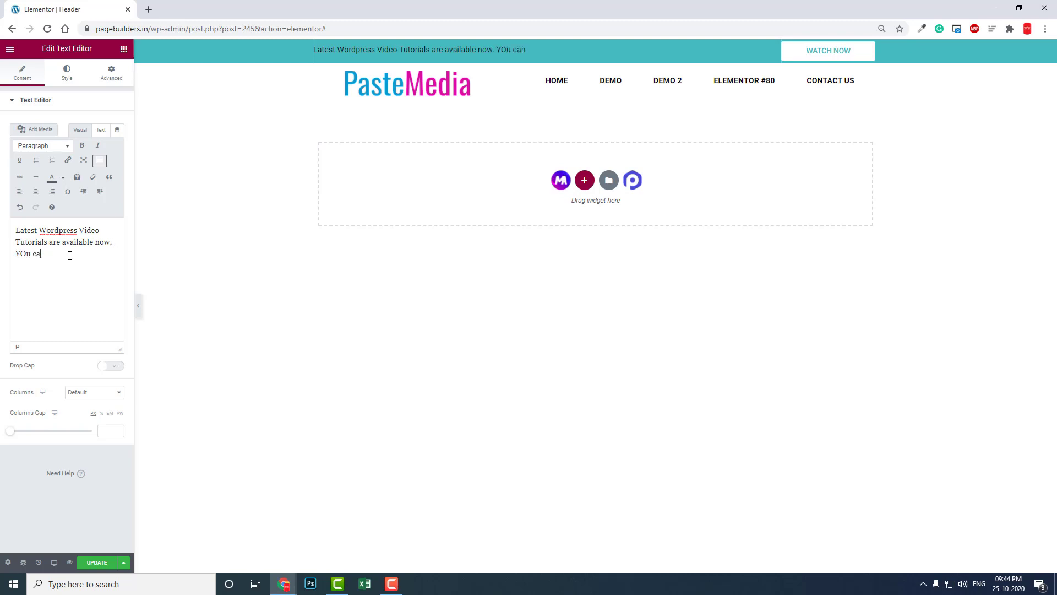
key(Backspace)
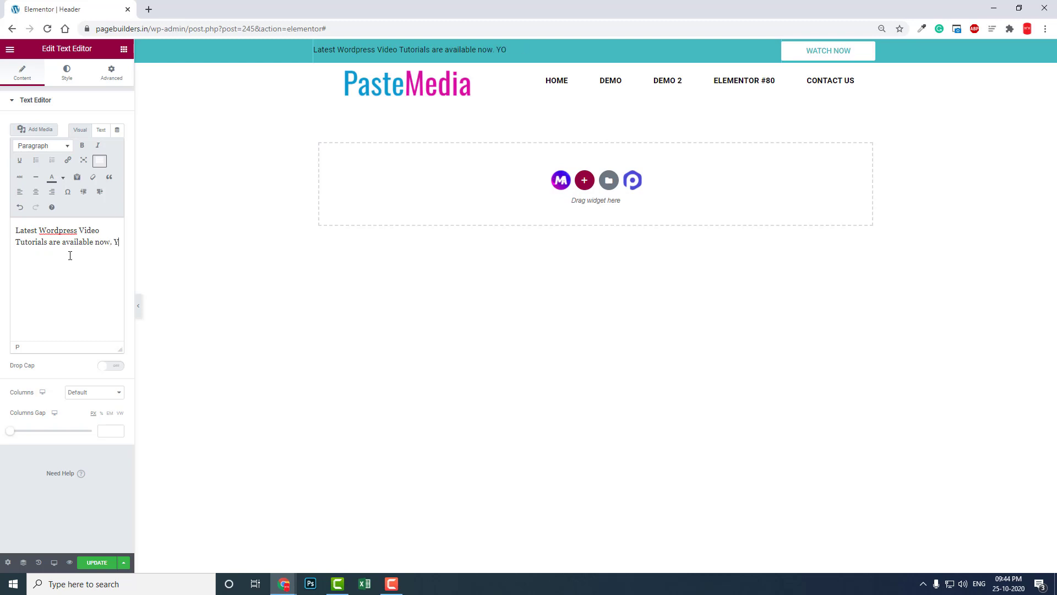
text(ou can watch on)
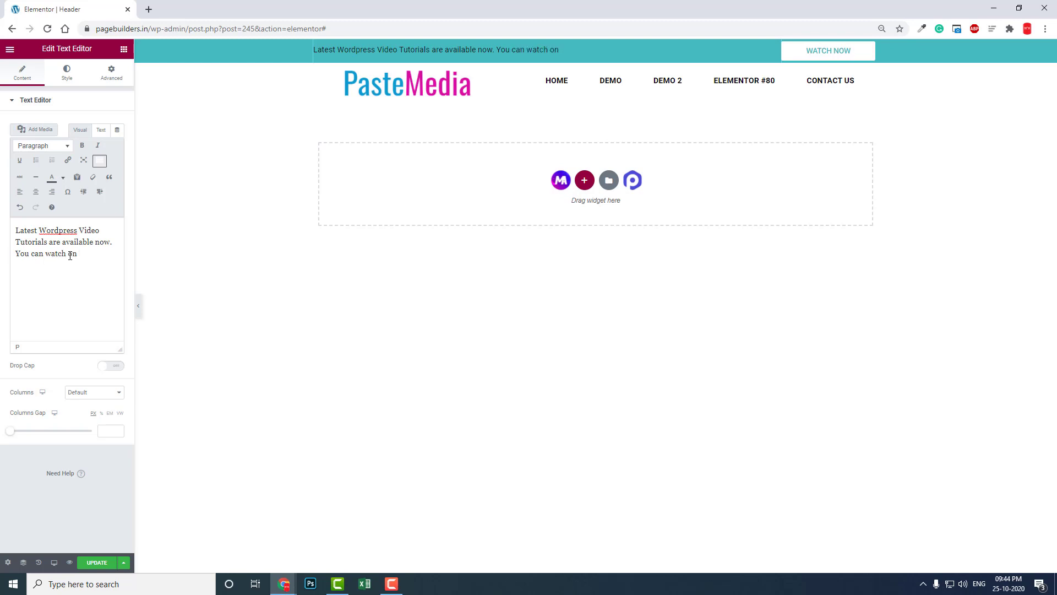
text(my youtube cha)
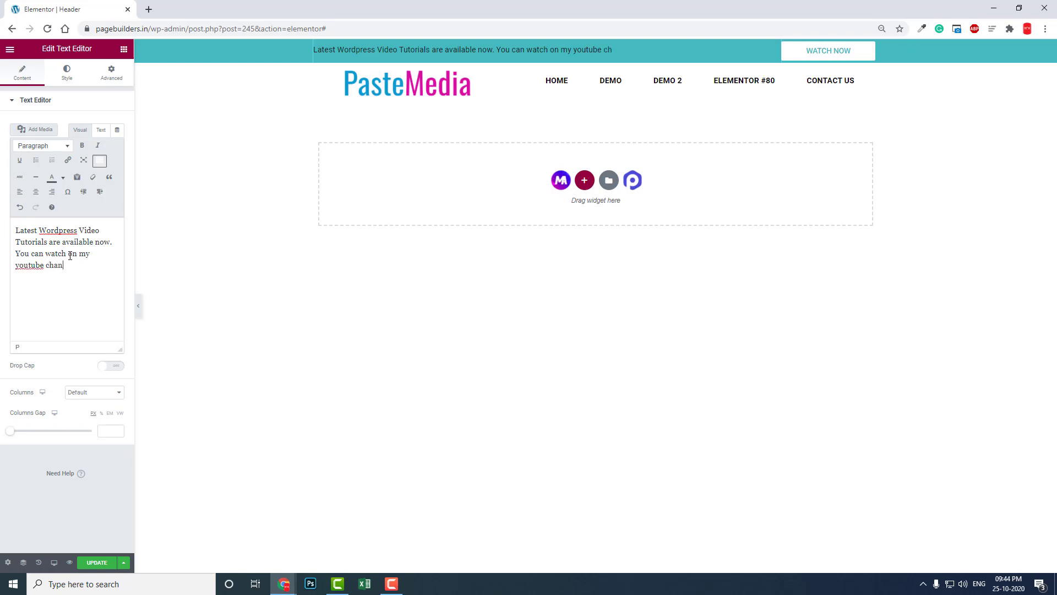
text(nel.)
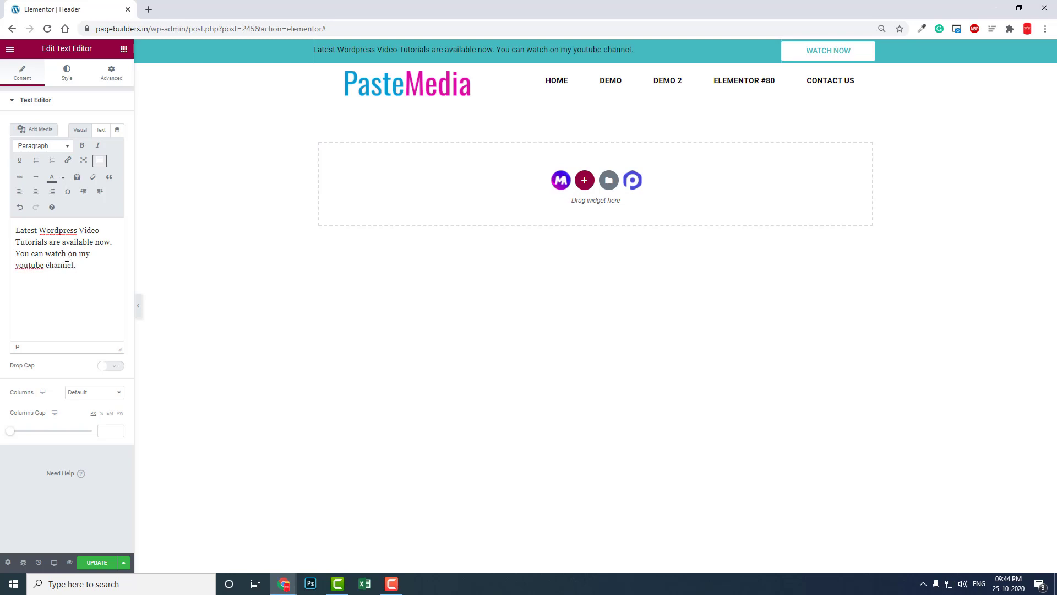
Center-align the promo text and set its typography size to 20.
click(66, 72)
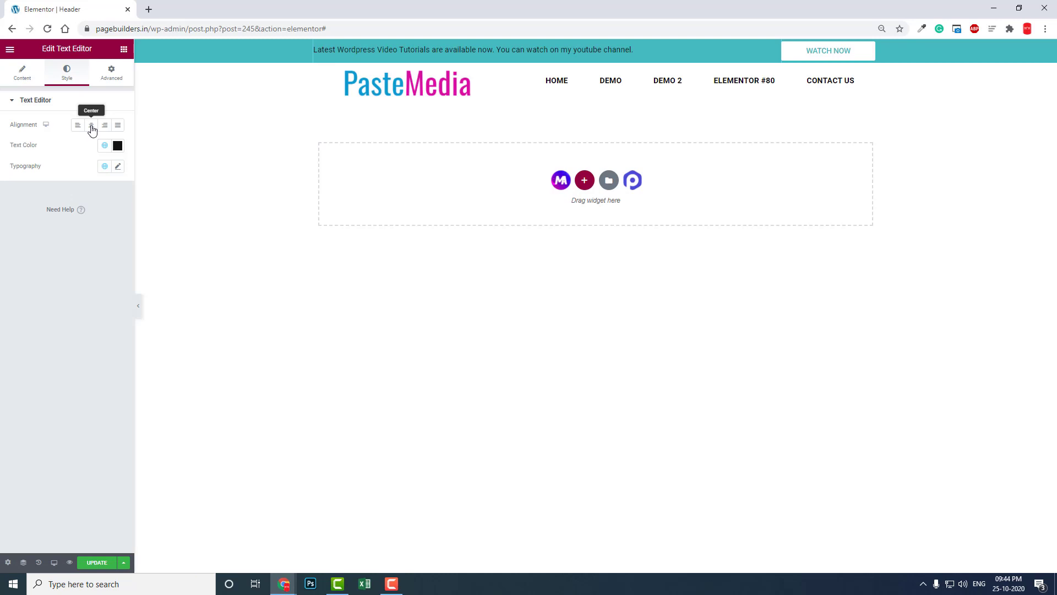
click(91, 125)
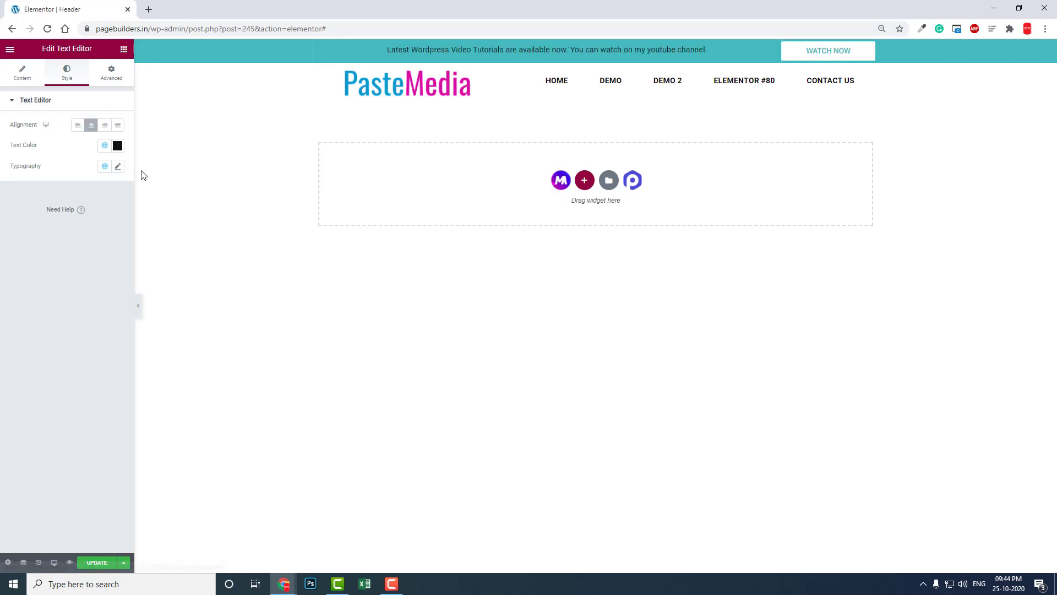
click(117, 166)
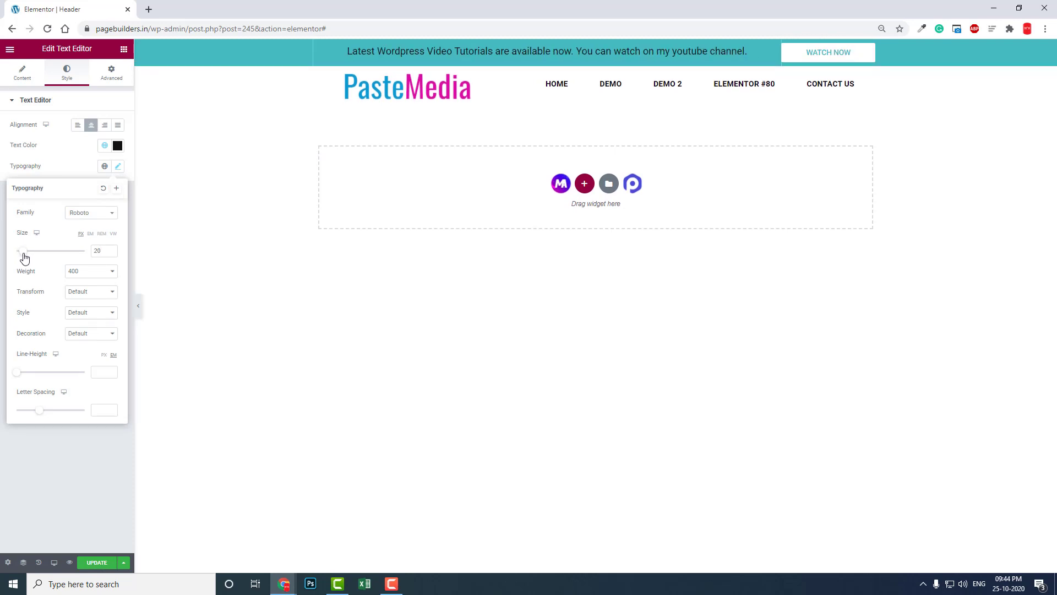
mouse_move(29, 255)
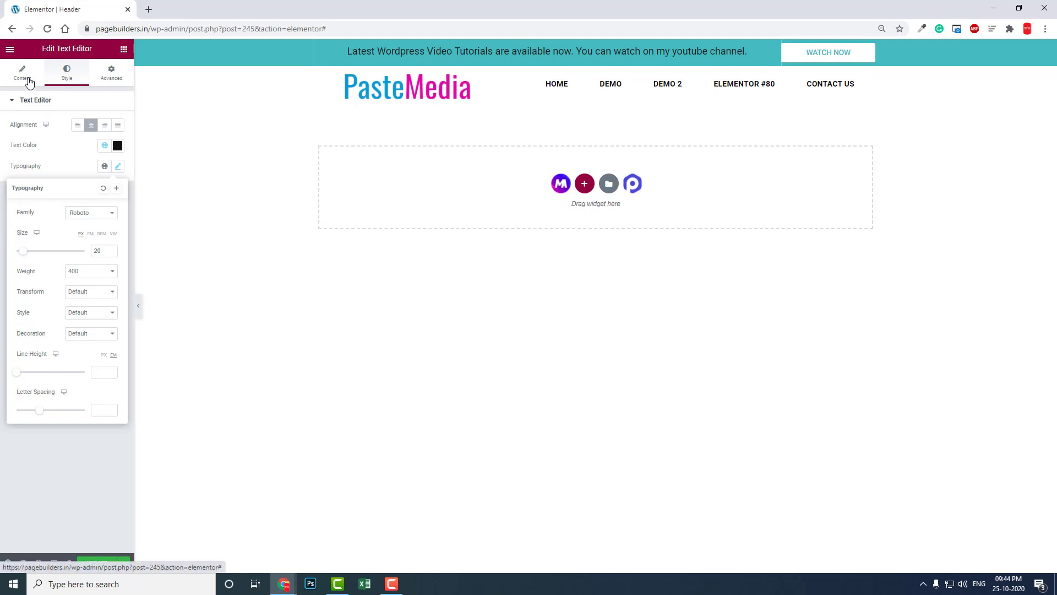
Colour 'Wordpress Video Tutorials' and 'youtube channel' yellow via the Text color dropdown.
click(22, 72)
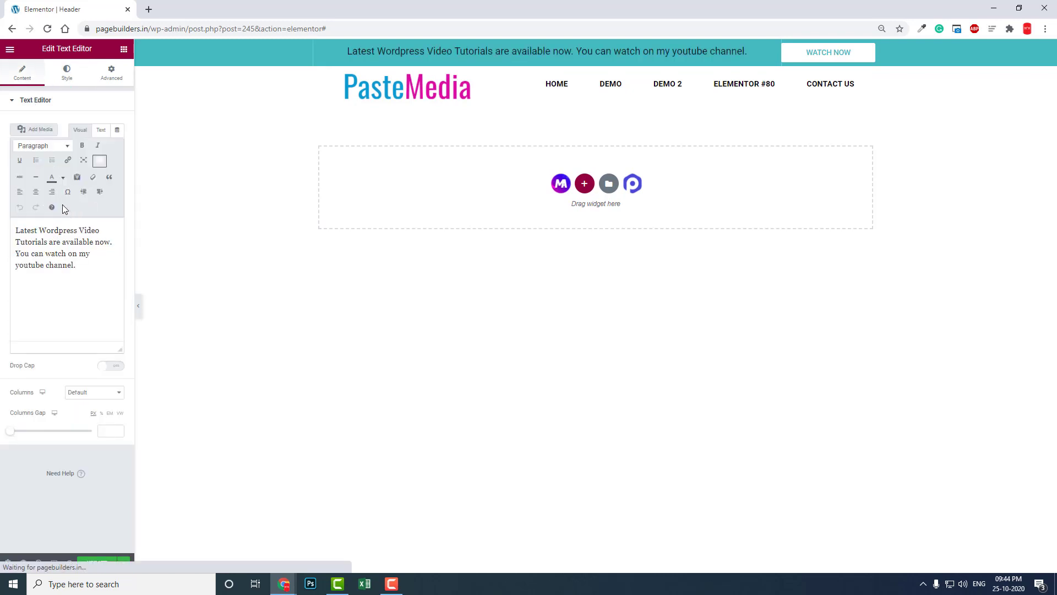
mouse_move(52, 177)
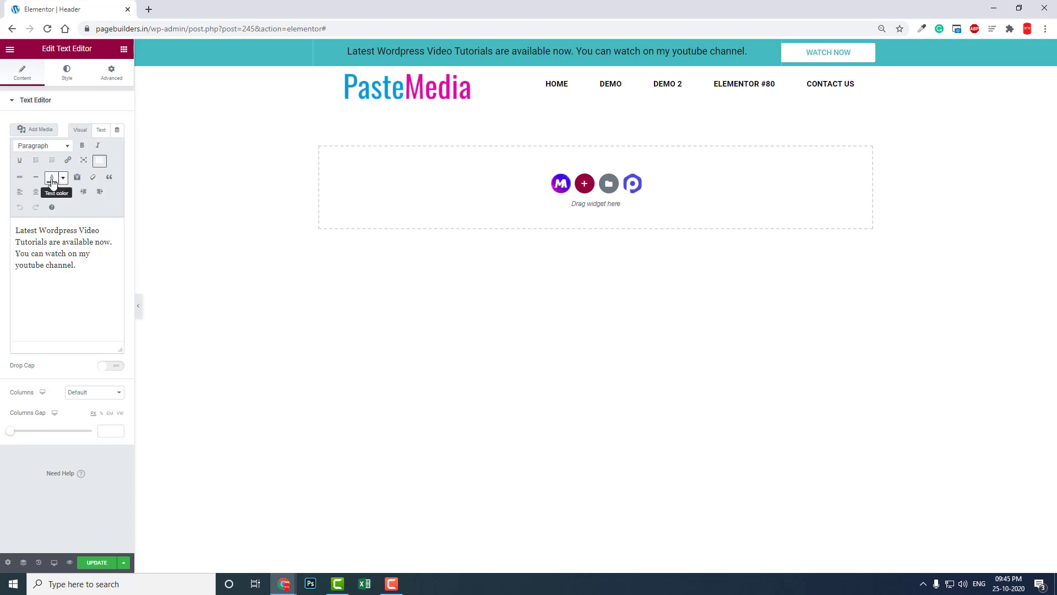
drag(38, 231, 45, 241)
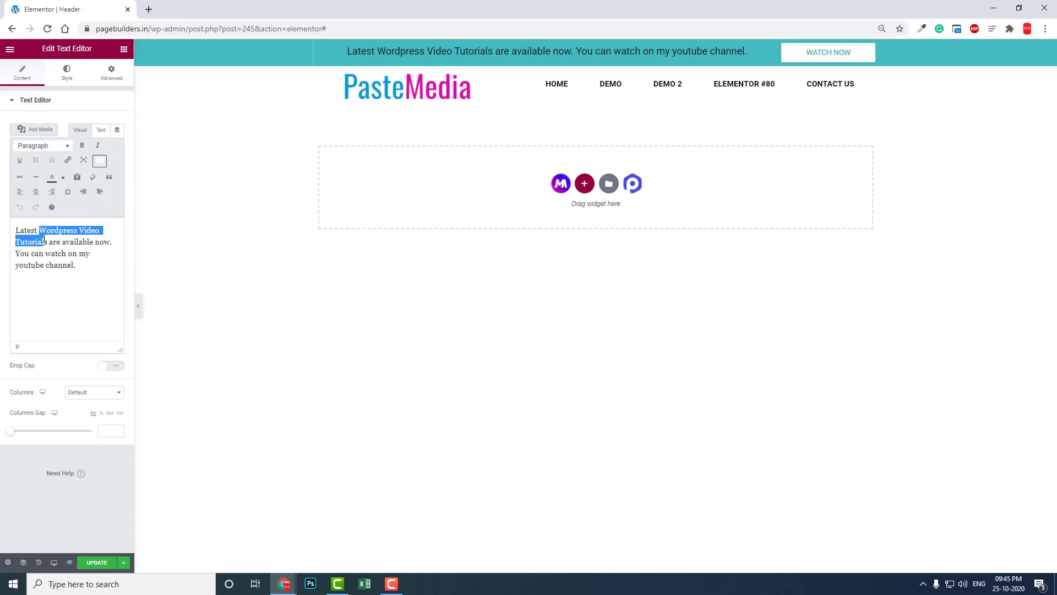
click(52, 177)
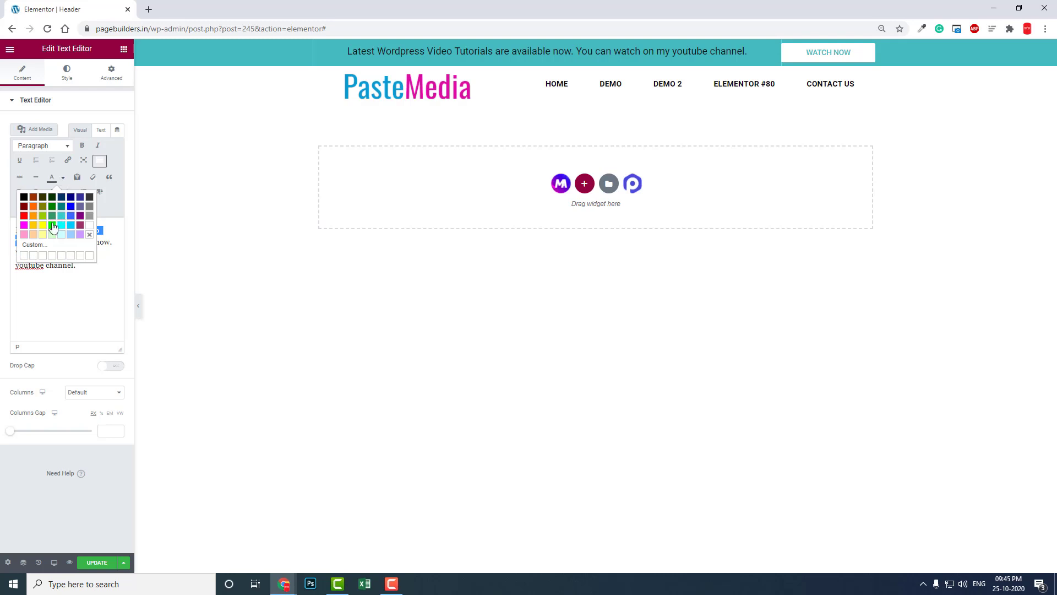
click(53, 226)
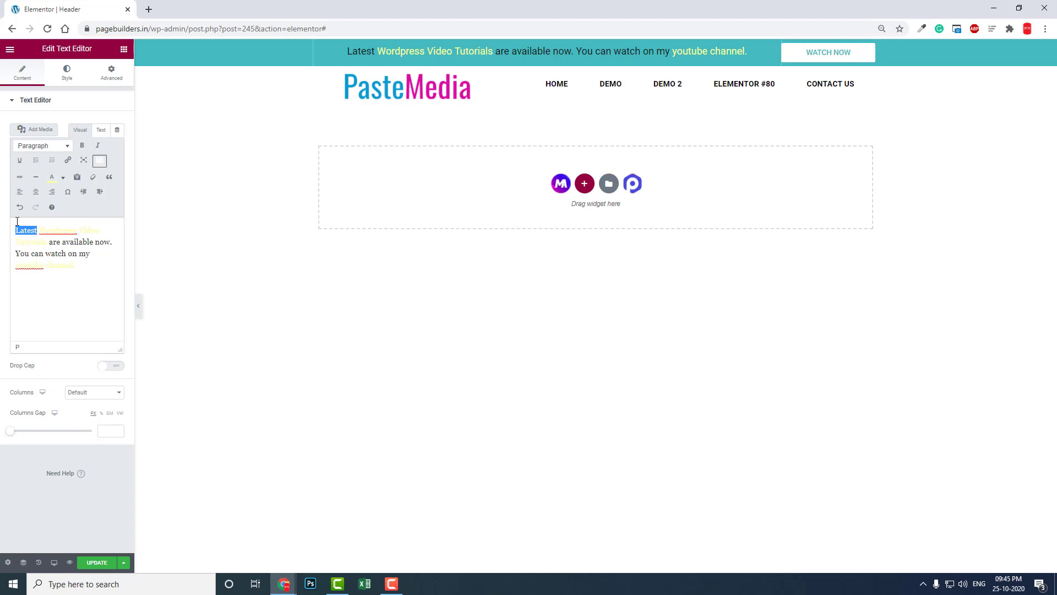
click(51, 177)
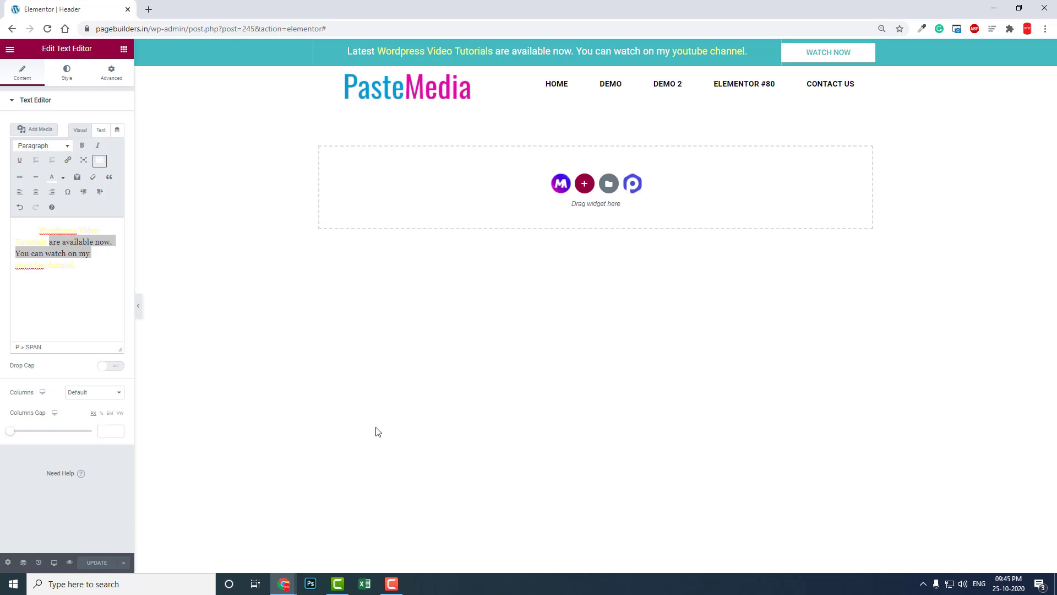
mouse_move(294, 573)
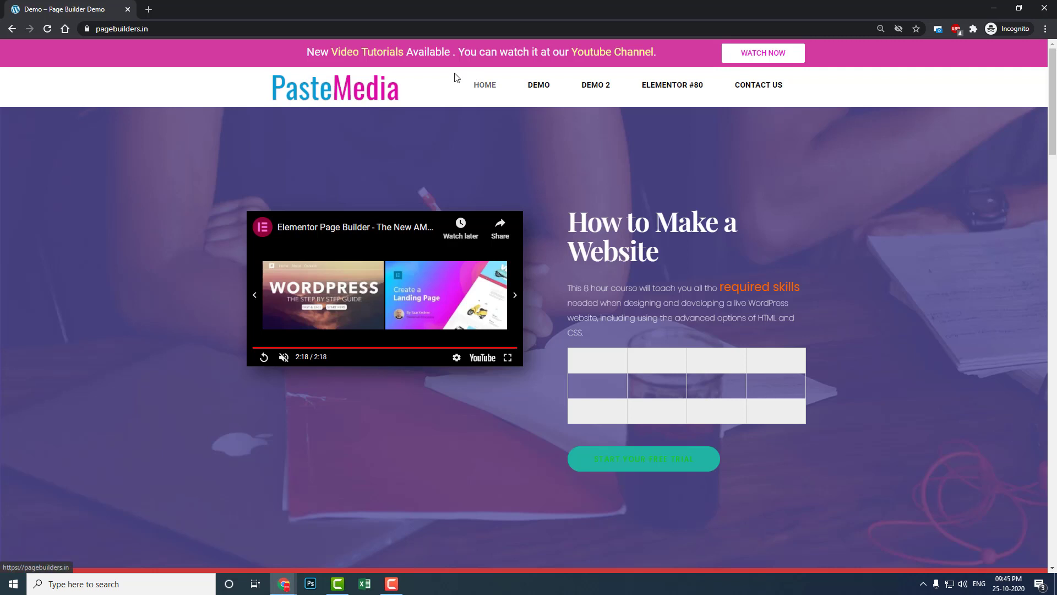
Reload the live PasteMedia homepage to show the new teal top bar with yellow phrases.
click(47, 28)
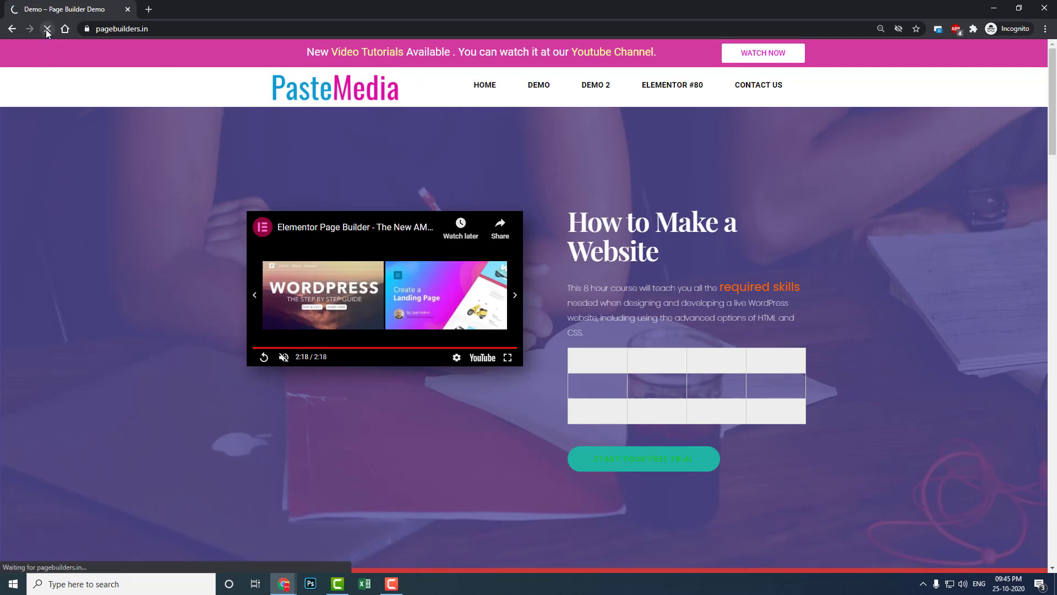
click(47, 29)
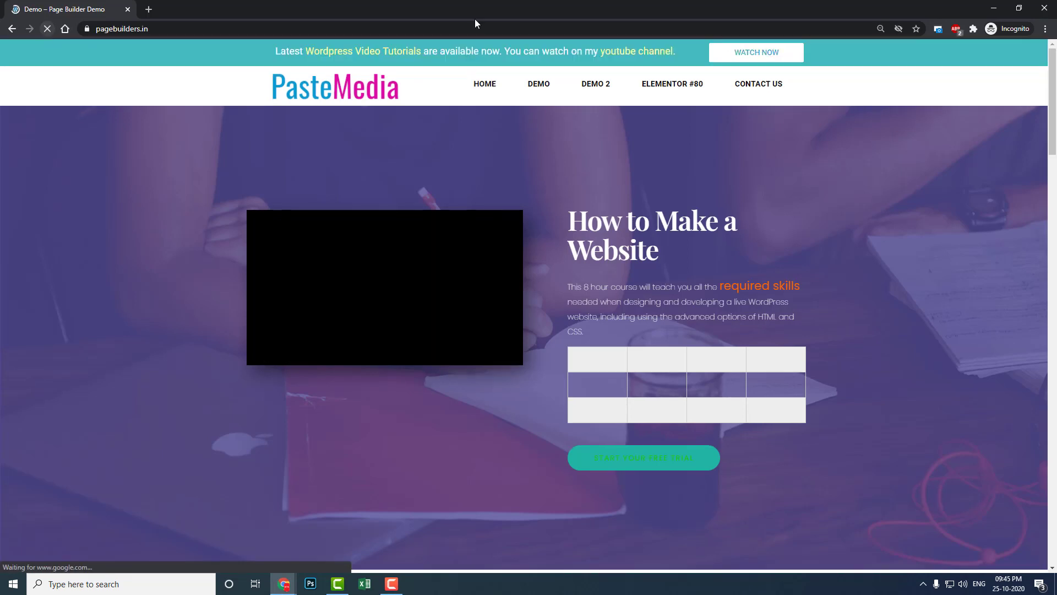
click(384, 287)
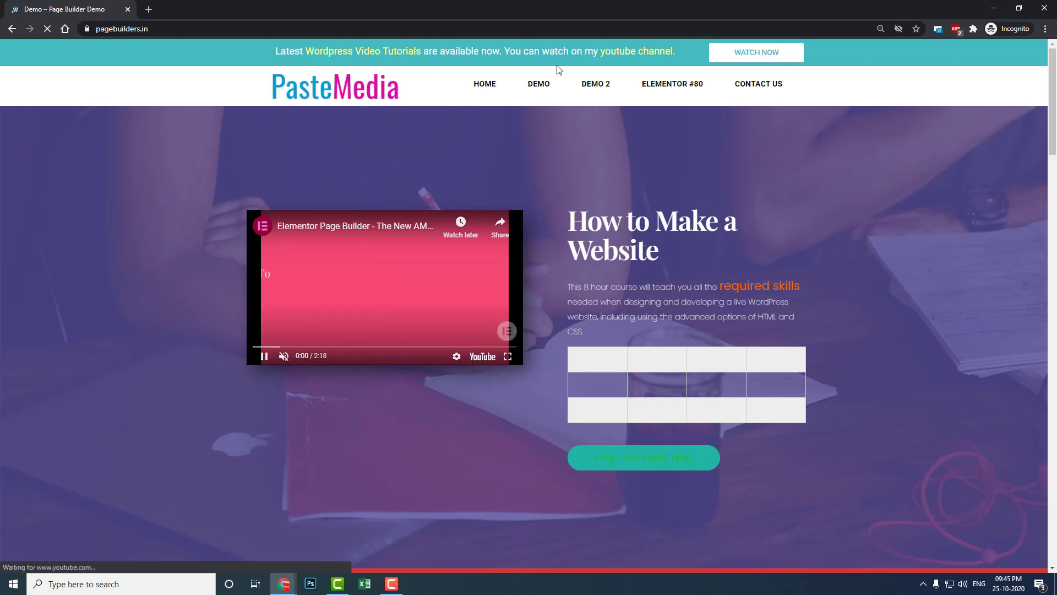